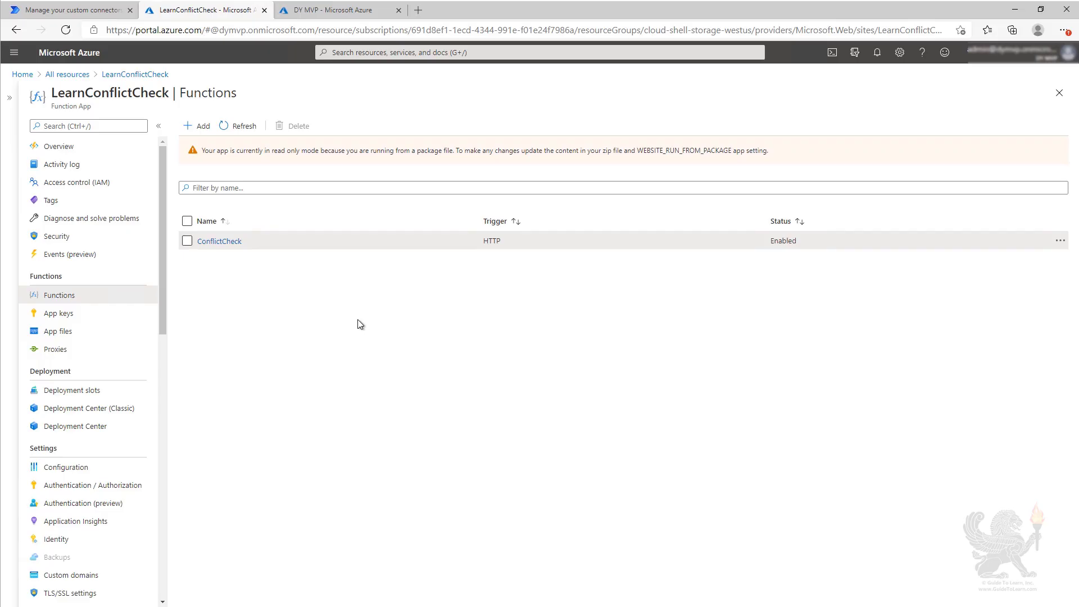
# Return to the Conflict Check connector's general information in Power Automate
pyautogui.click(69, 10)
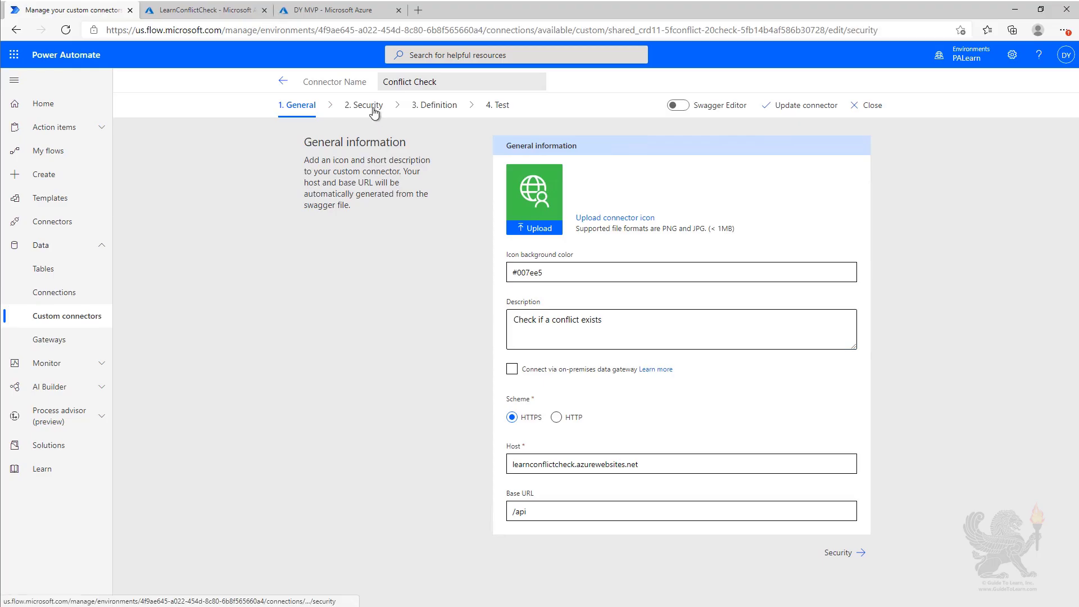
# Review the API key security settings, then the Check action's GET /api/ConflictCheck definition
pyautogui.click(365, 104)
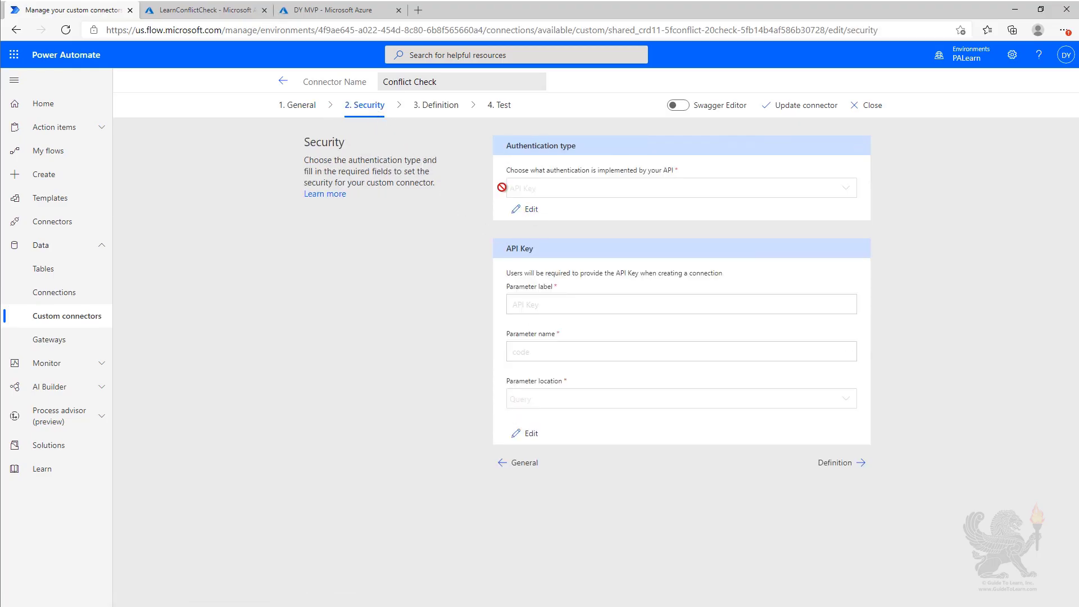
pyautogui.moveTo(525, 189)
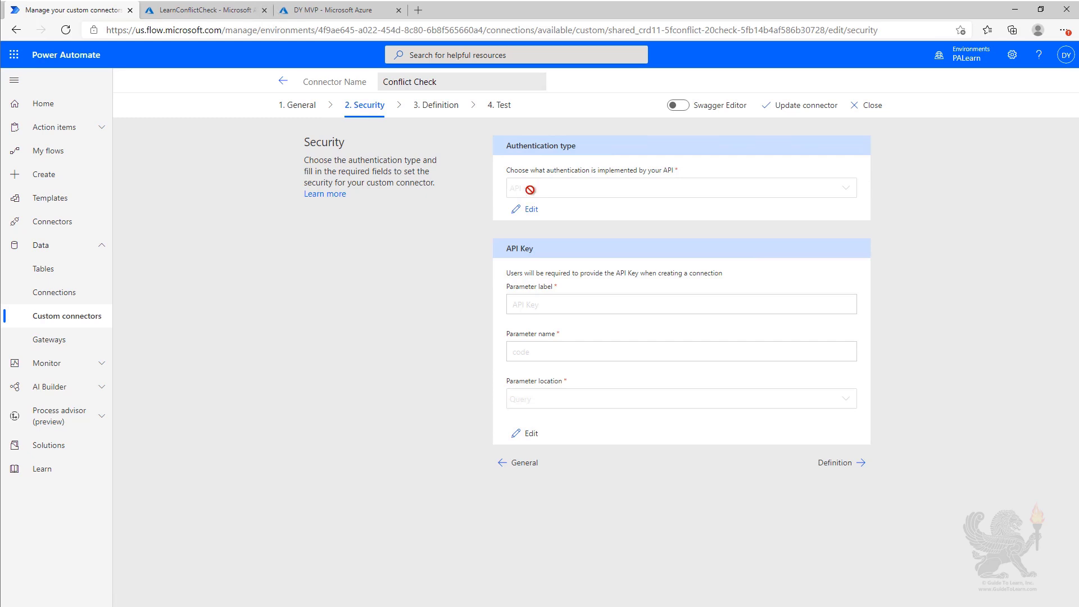
pyautogui.moveTo(475, 145)
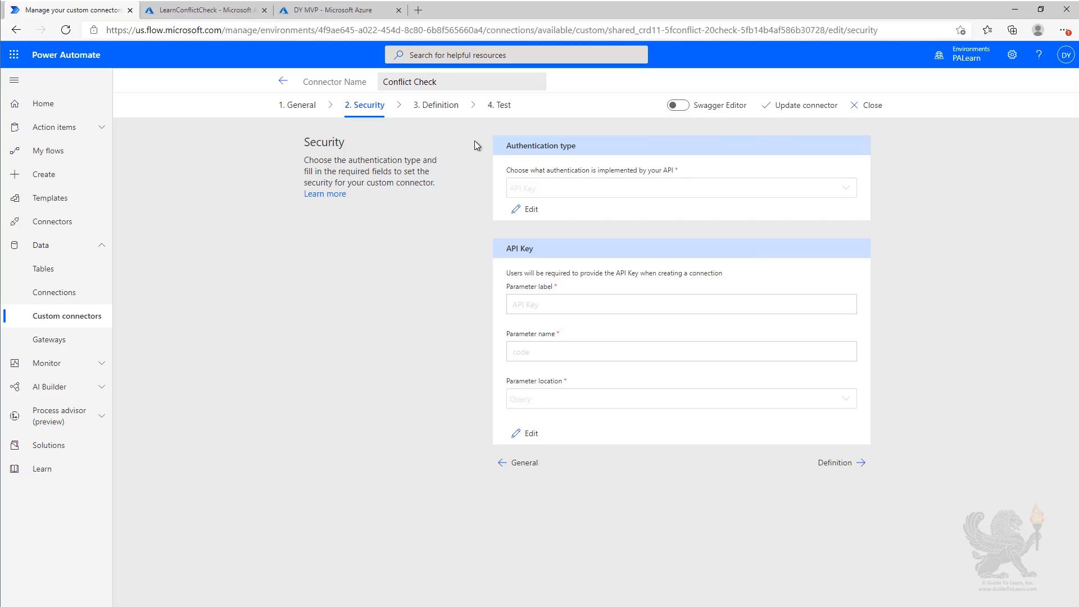
pyautogui.click(436, 105)
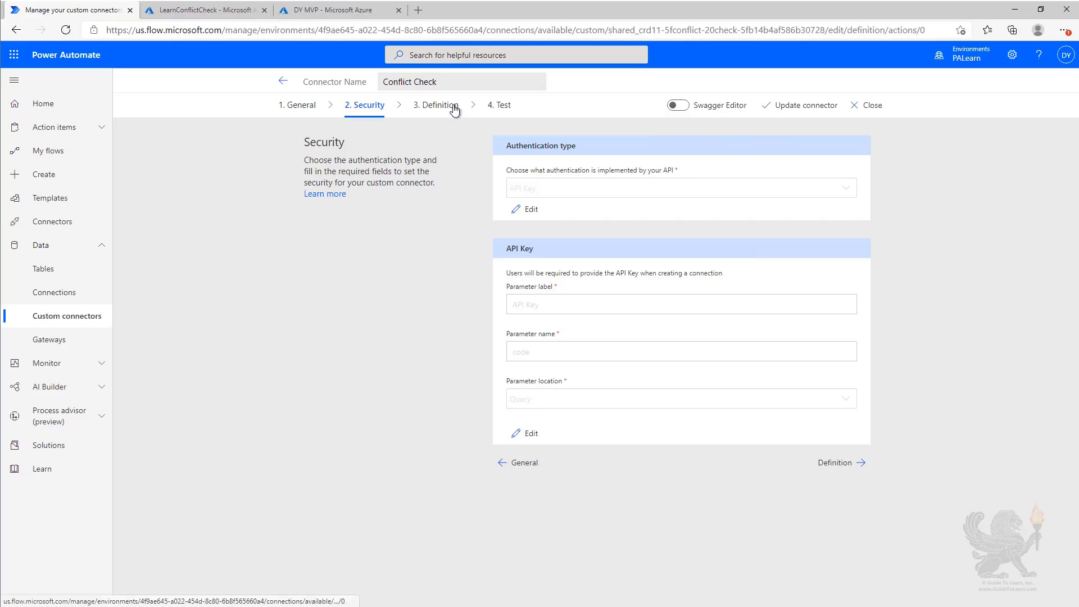
pyautogui.click(438, 105)
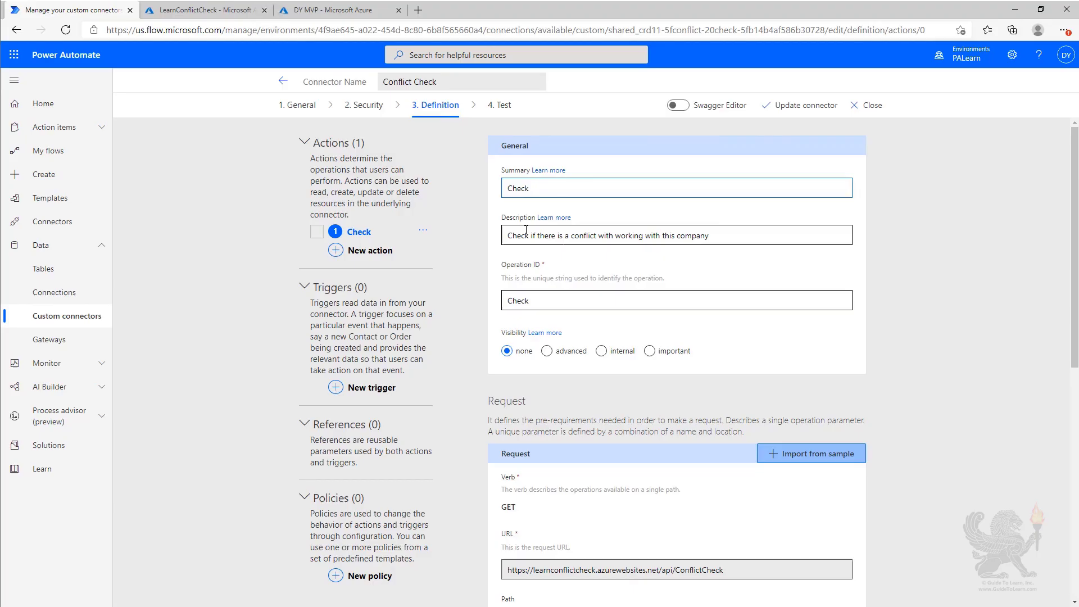
pyautogui.scroll(-3)
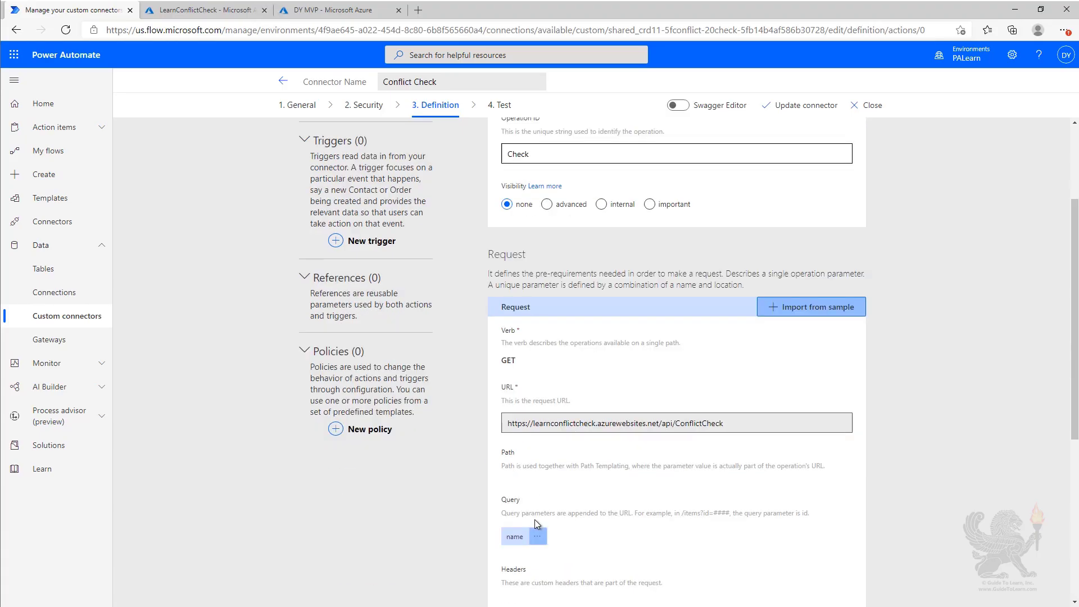
pyautogui.moveTo(517, 515)
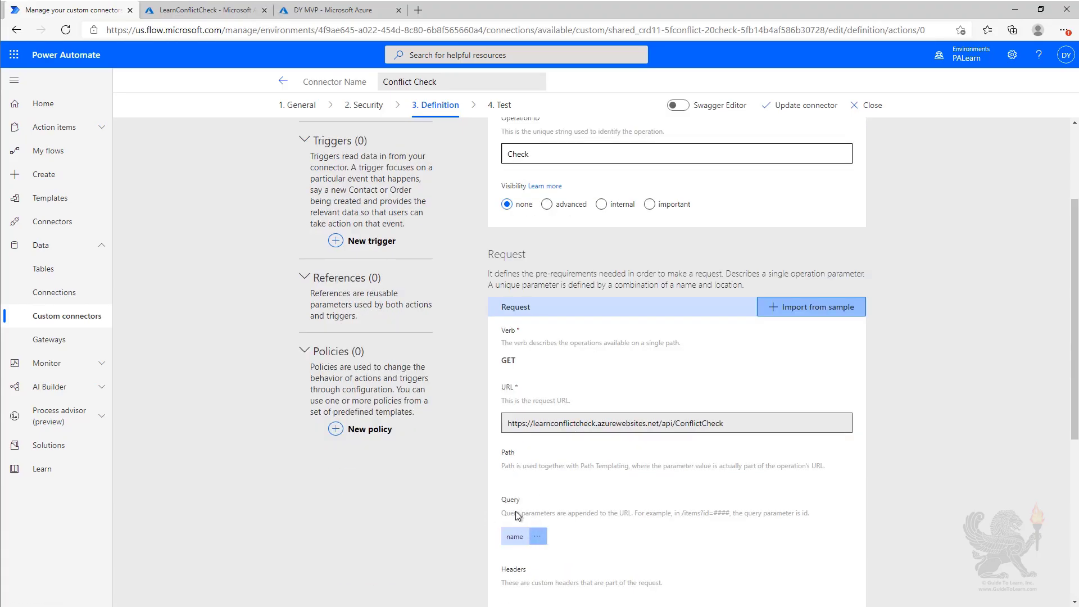
pyautogui.scroll(3)
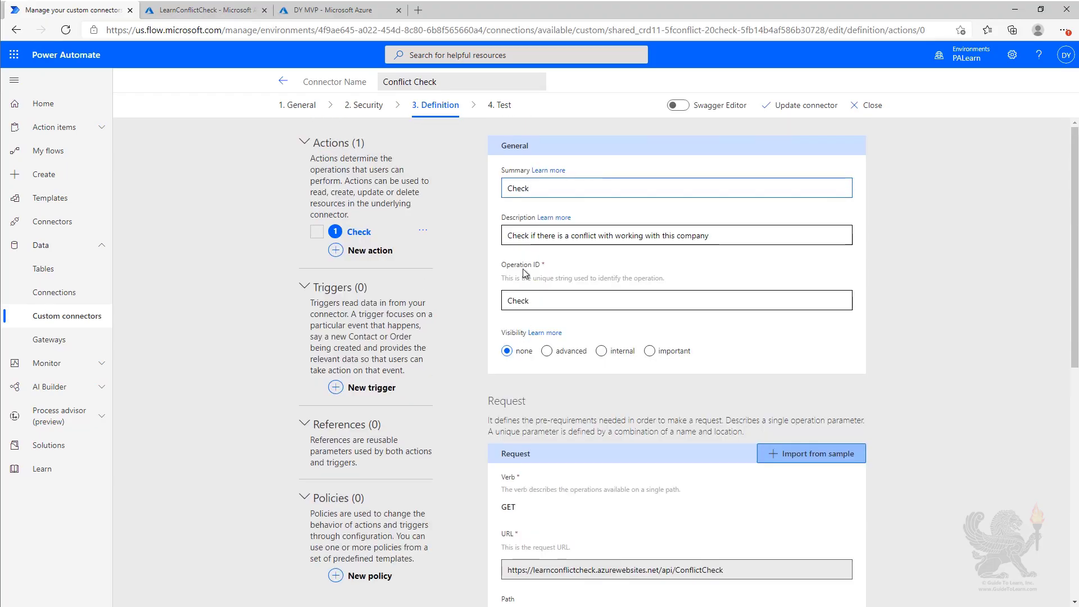
# Test the Check operation with name Contoso, getting 200 and {Conflict:False}, then return to LearnConflictCheck
pyautogui.click(500, 104)
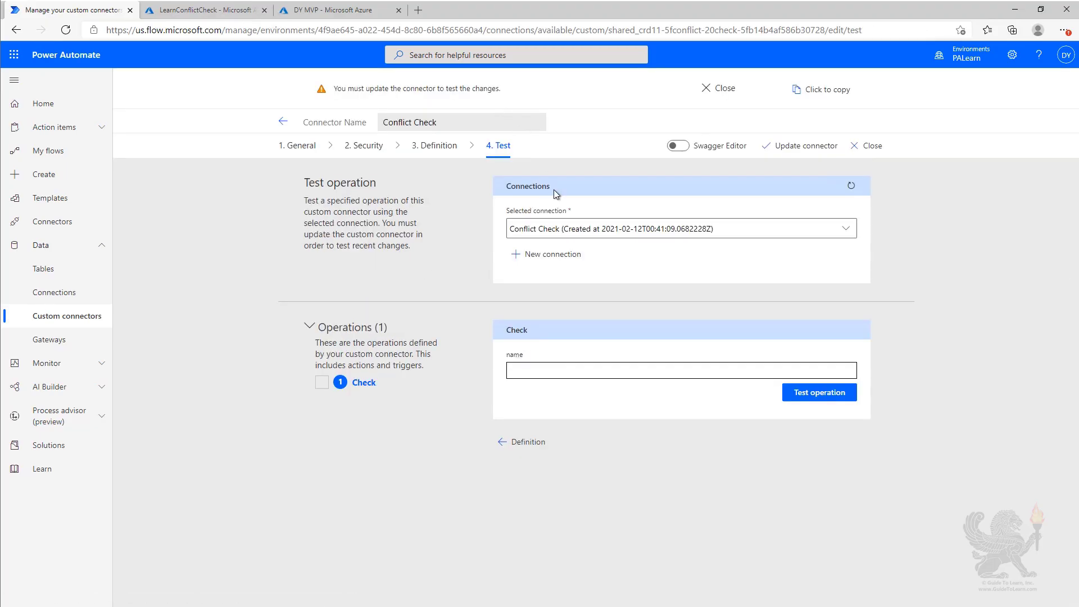
pyautogui.write('Contoso')
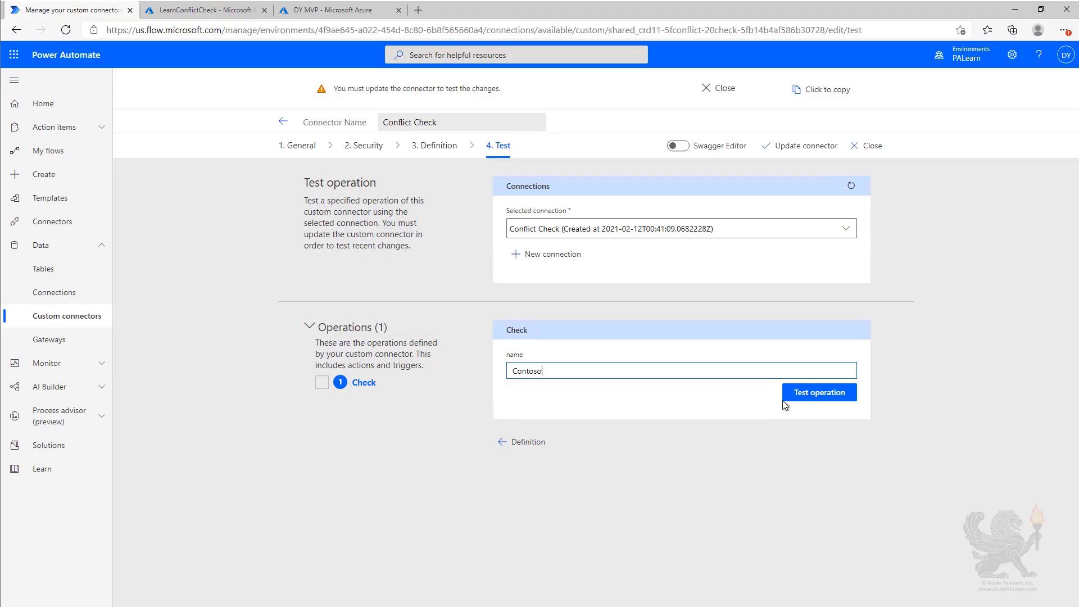
pyautogui.click(818, 392)
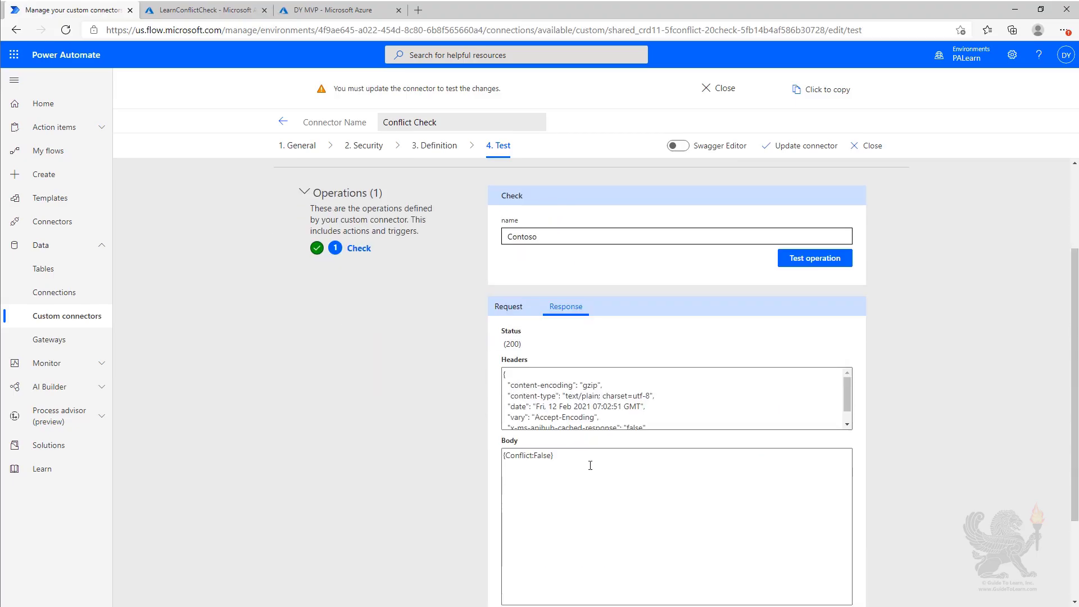
pyautogui.doubleClick(527, 455)
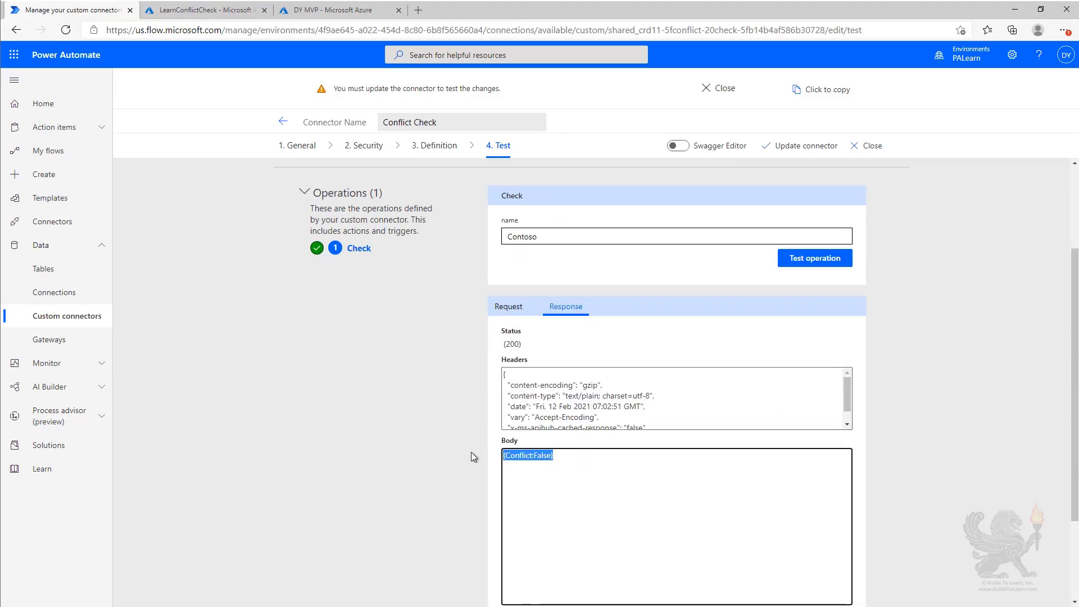
pyautogui.moveTo(470, 226)
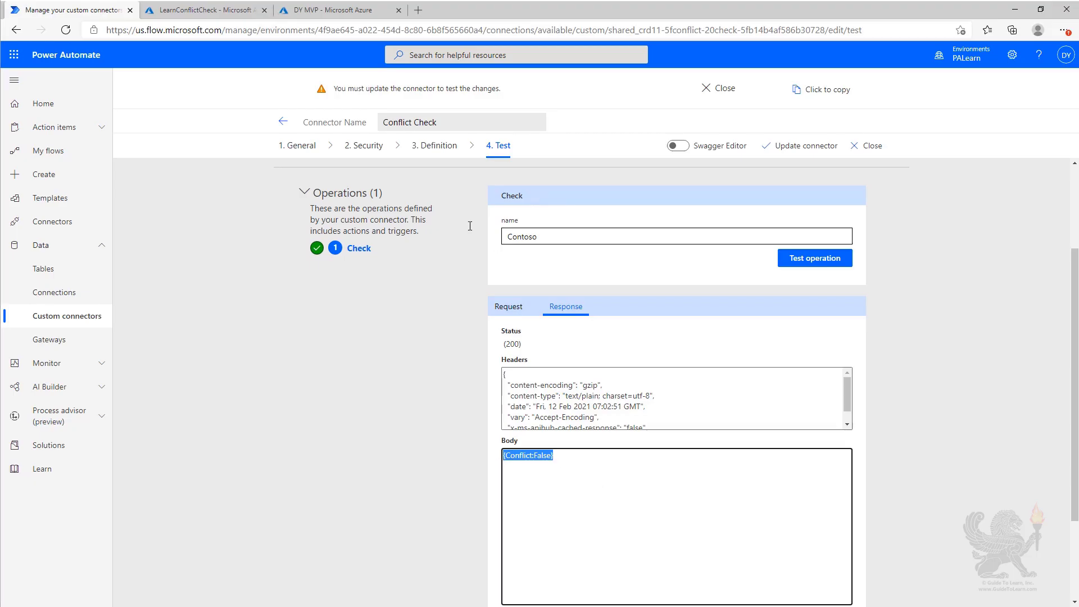
pyautogui.click(203, 10)
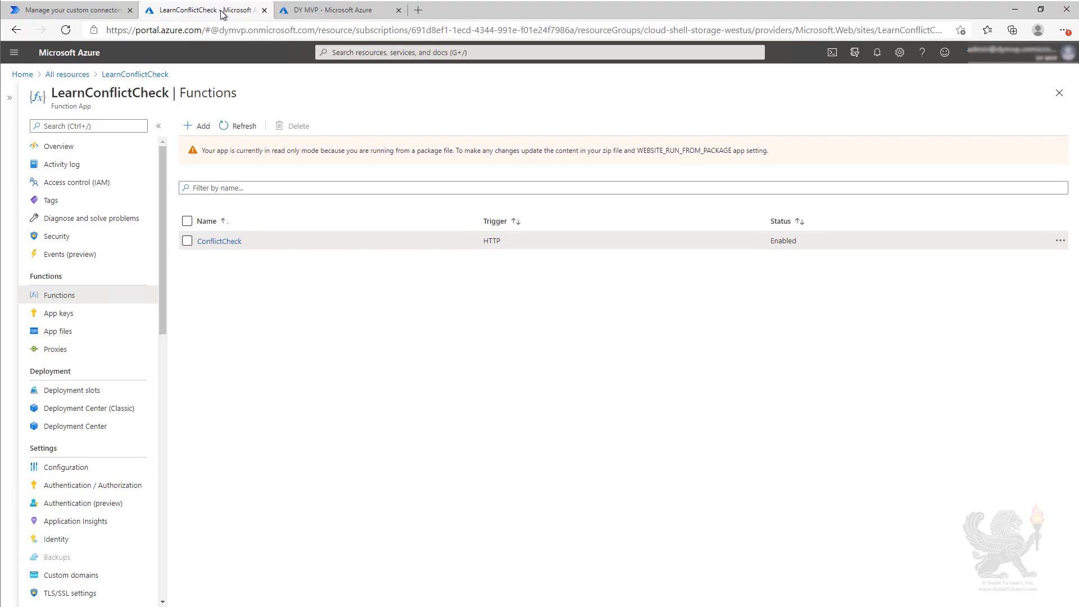
pyautogui.moveTo(109, 487)
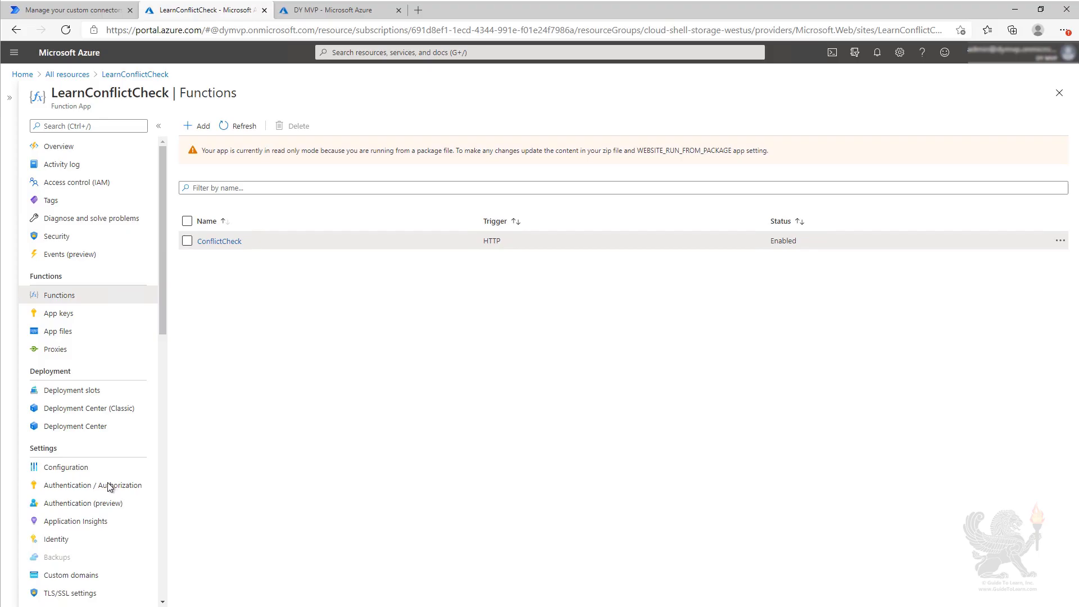
# Turn on App Service authentication with an express-created Azure Active Directory app
pyautogui.click(97, 484)
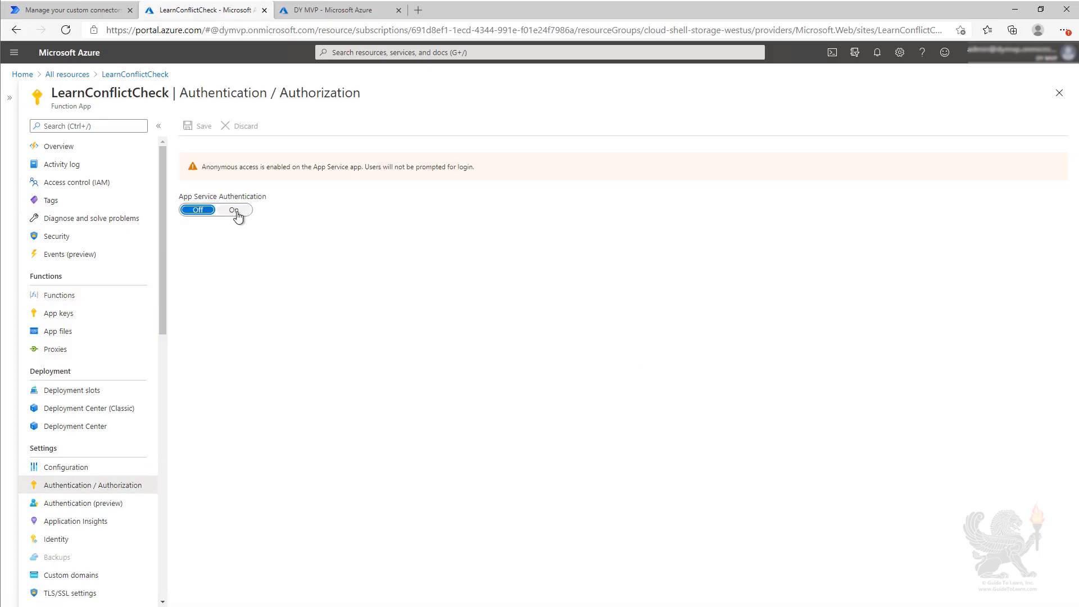
pyautogui.click(234, 209)
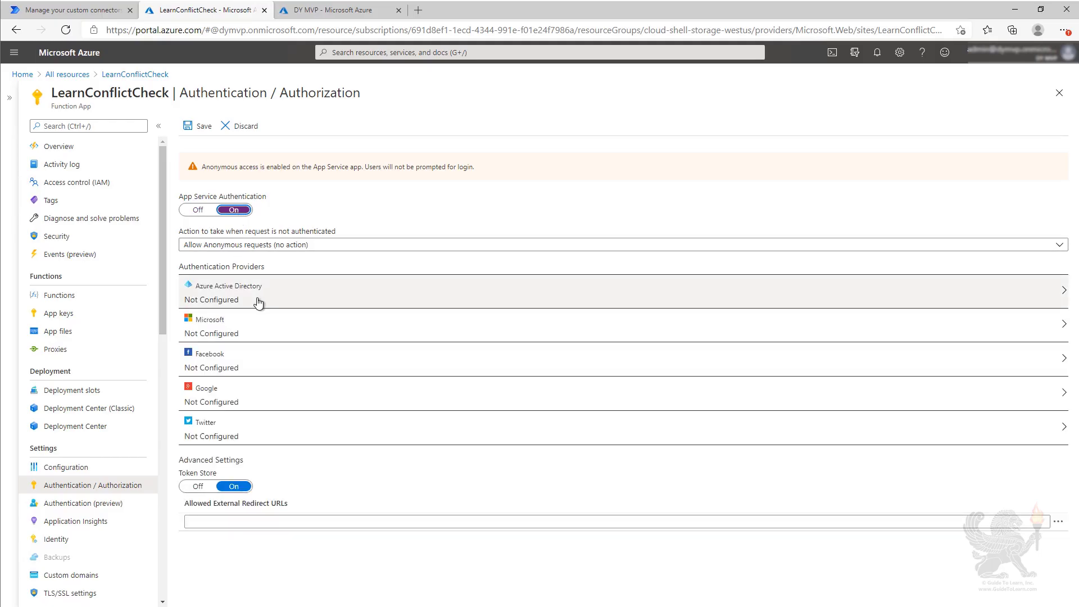
pyautogui.moveTo(265, 295)
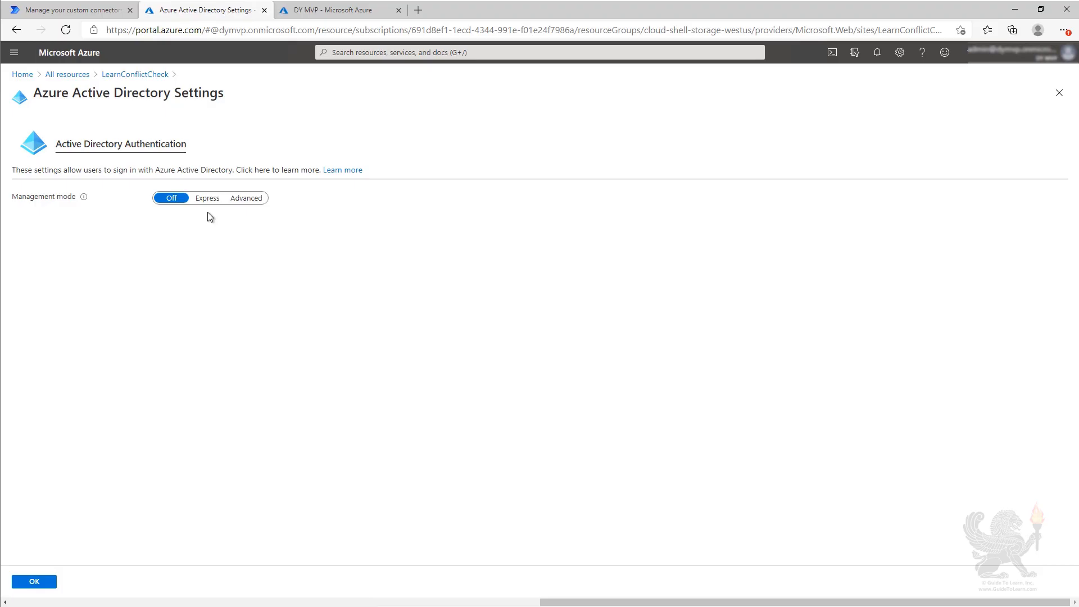
pyautogui.moveTo(207, 203)
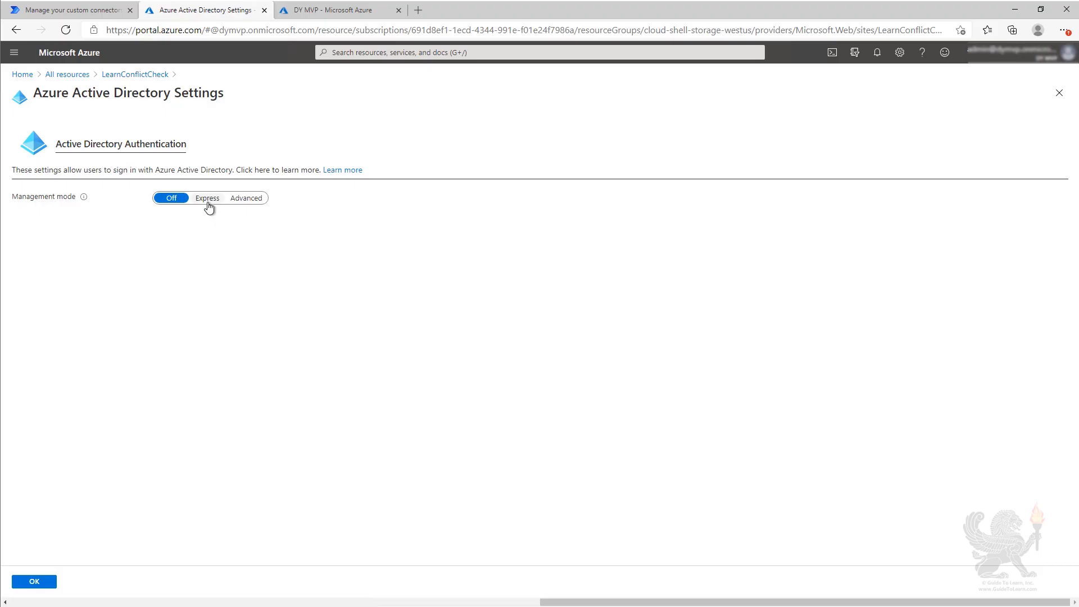
pyautogui.click(33, 581)
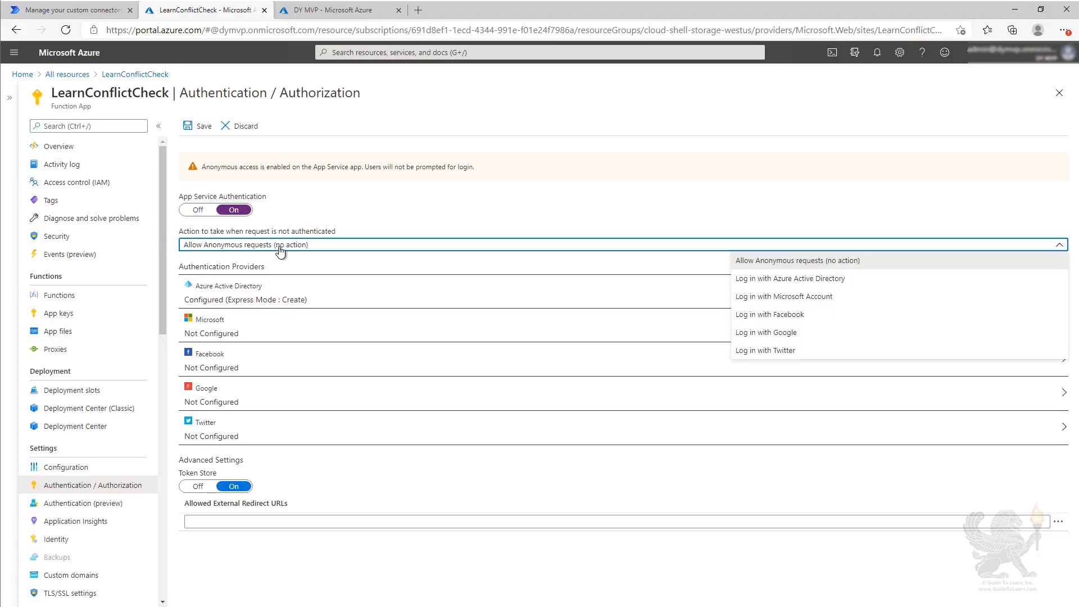
# Require Azure Active Directory login for unauthenticated requests and save the settings
pyautogui.click(790, 277)
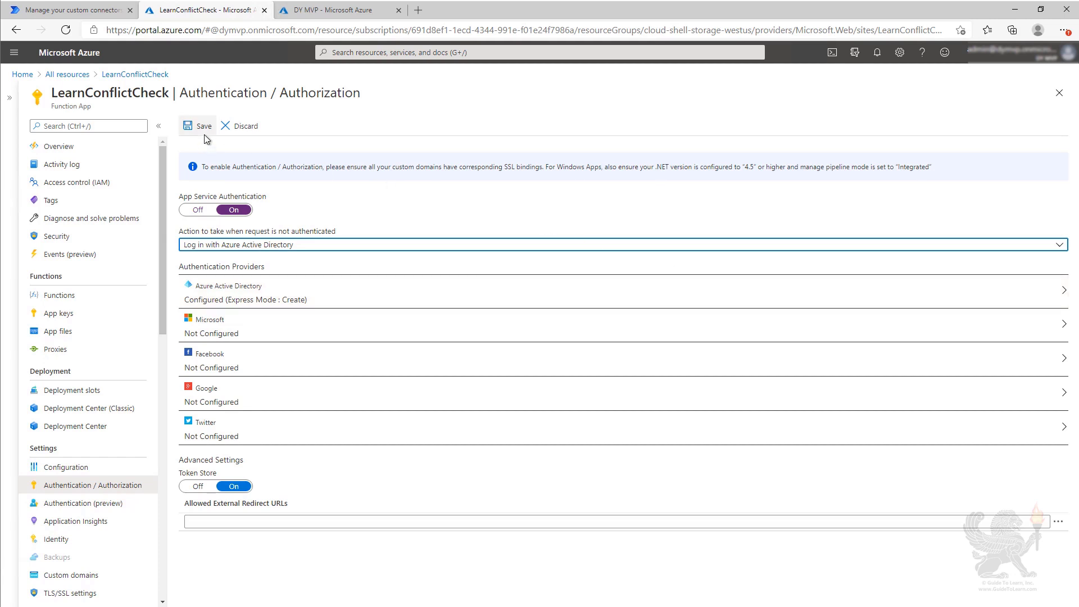
pyautogui.click(198, 126)
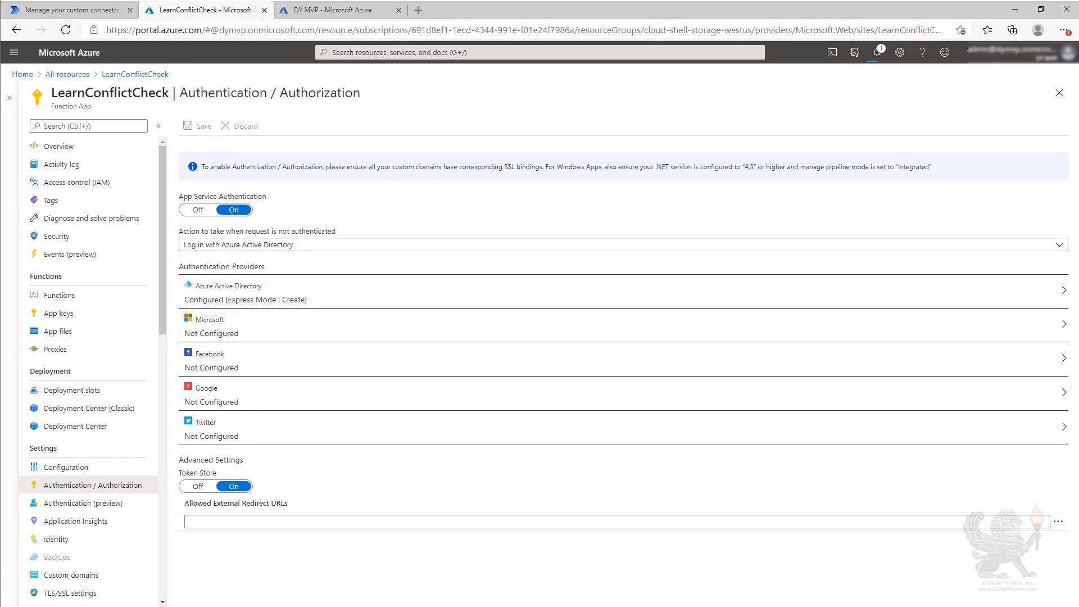
pyautogui.click(198, 125)
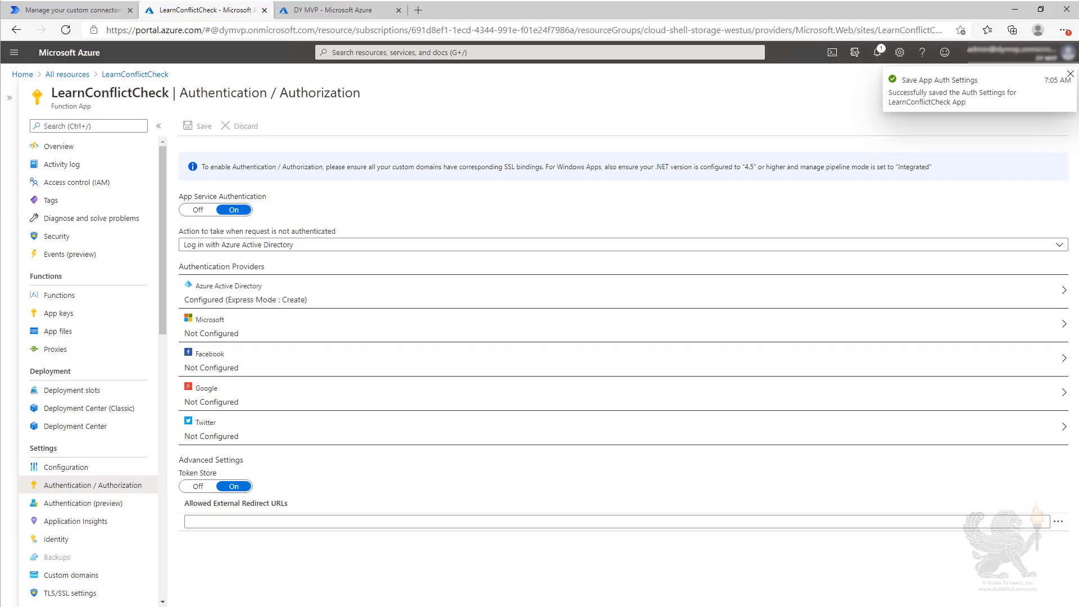
pyautogui.click(1068, 75)
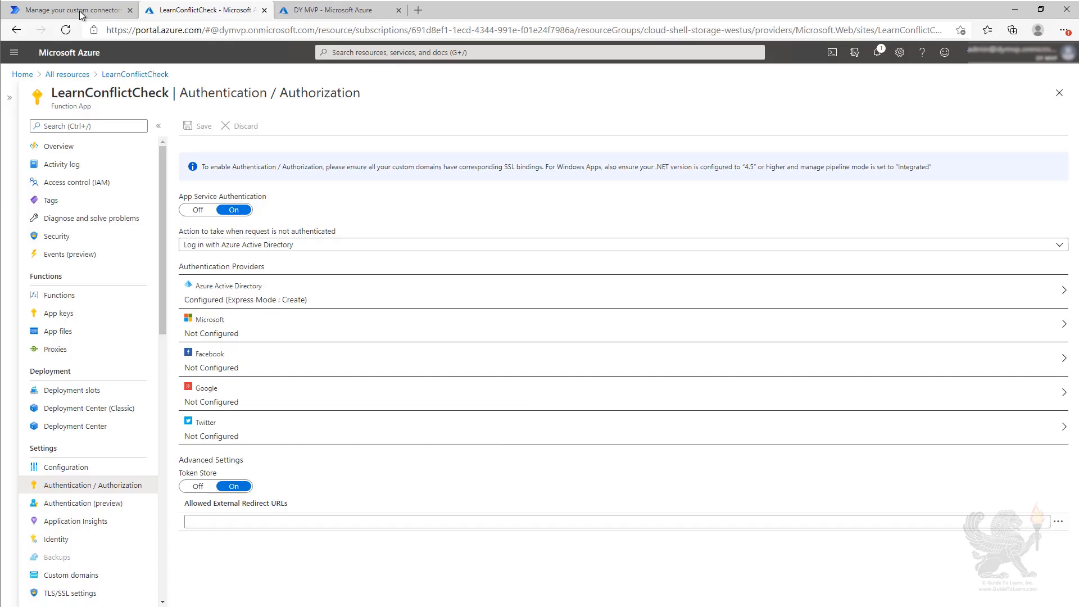
# Rerun the Check test, which now fails, and go to the connector's security settings
pyautogui.click(69, 10)
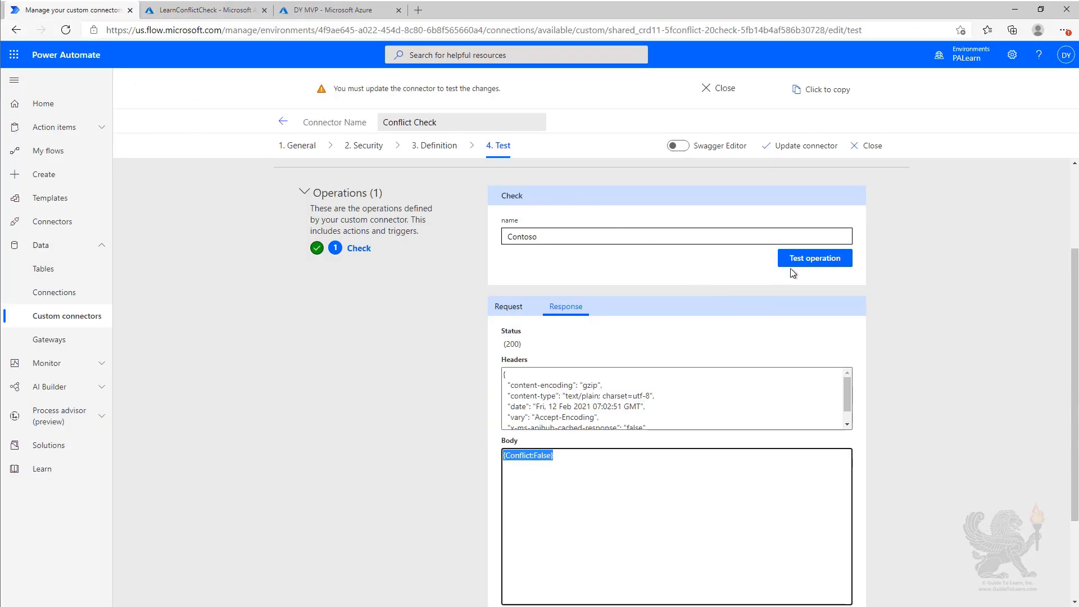
pyautogui.click(815, 258)
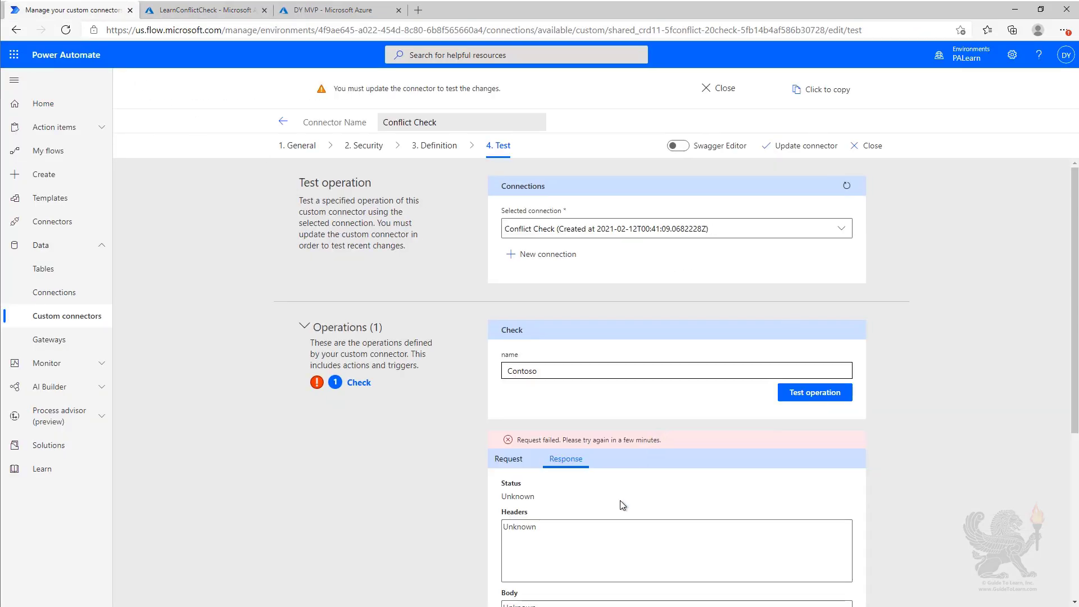
pyautogui.moveTo(616, 500)
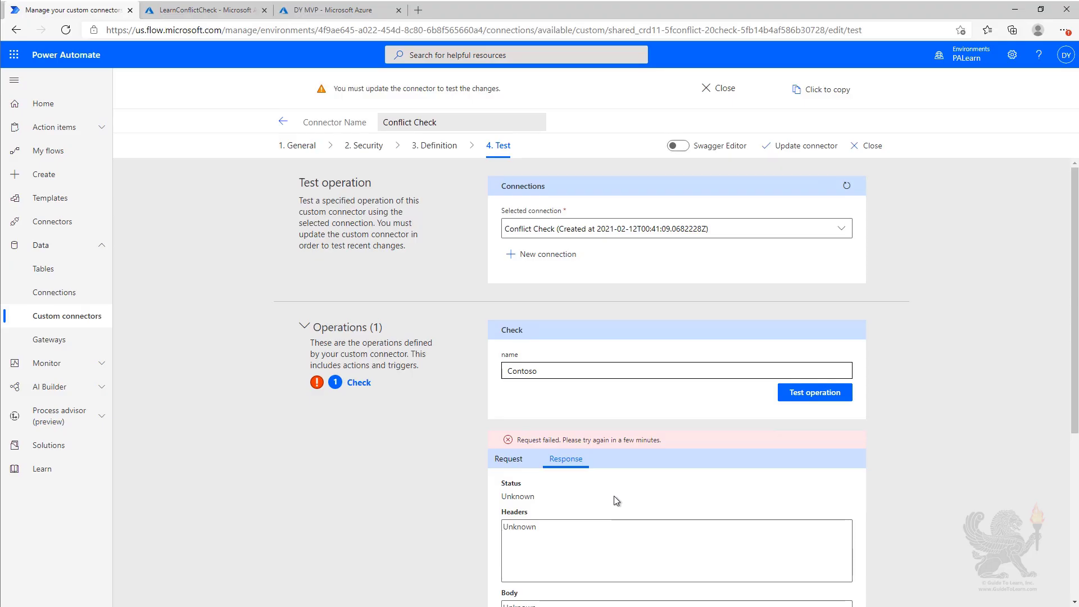
pyautogui.moveTo(360, 186)
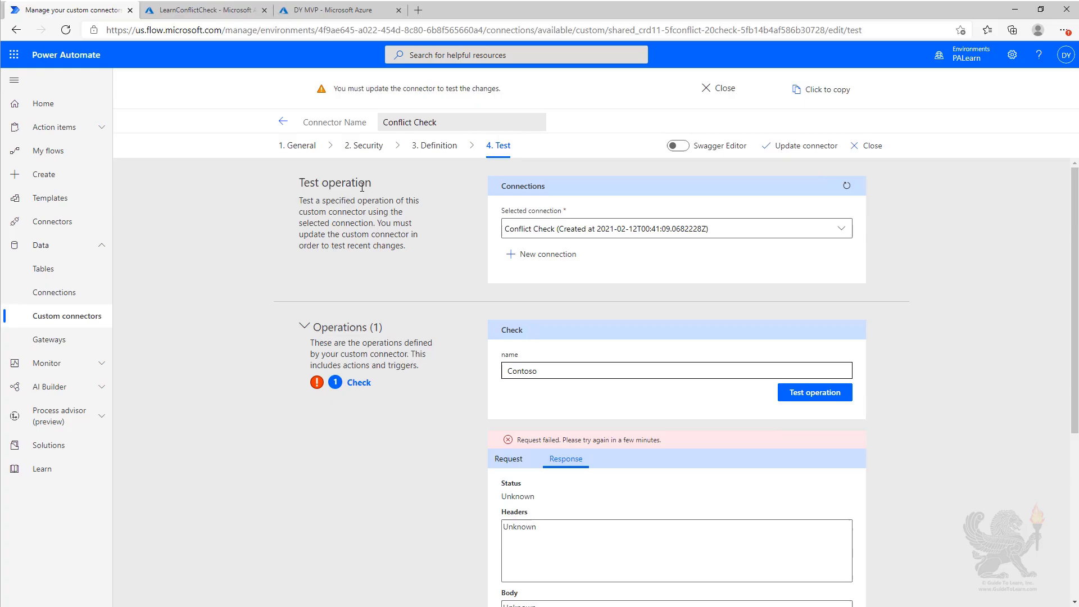
pyautogui.click(364, 145)
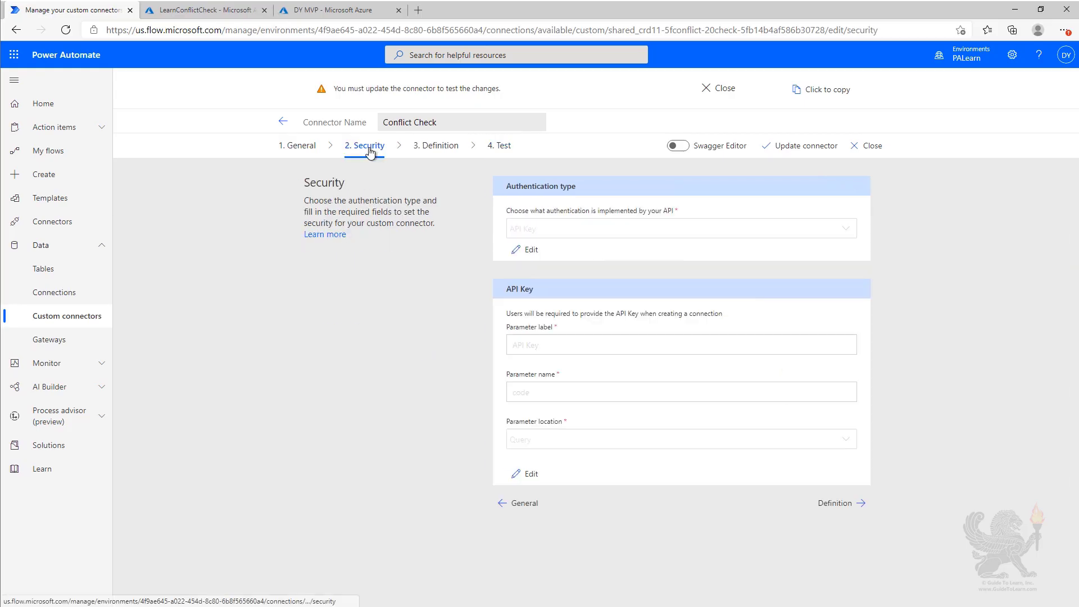
# Change authentication to OAuth 2.0 with Azure Active Directory as identity provider
pyautogui.click(529, 250)
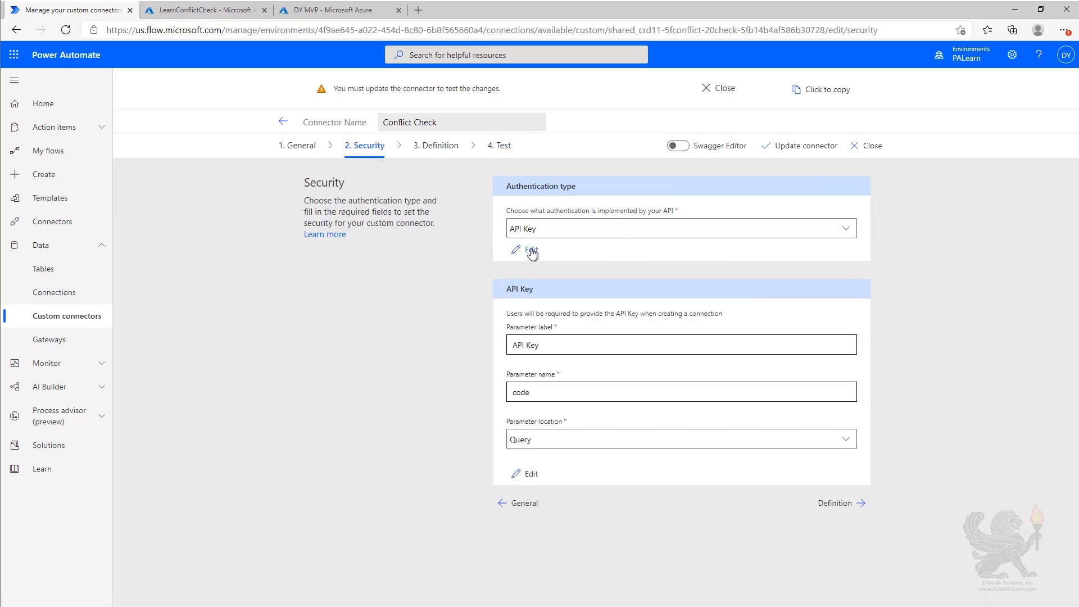
pyautogui.moveTo(583, 229)
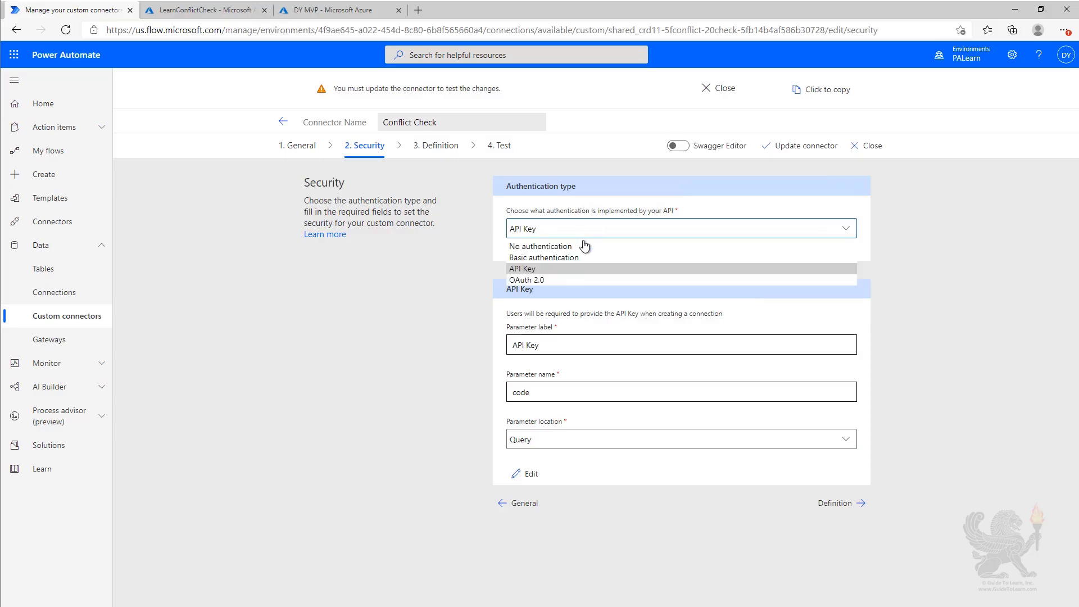
pyautogui.click(526, 280)
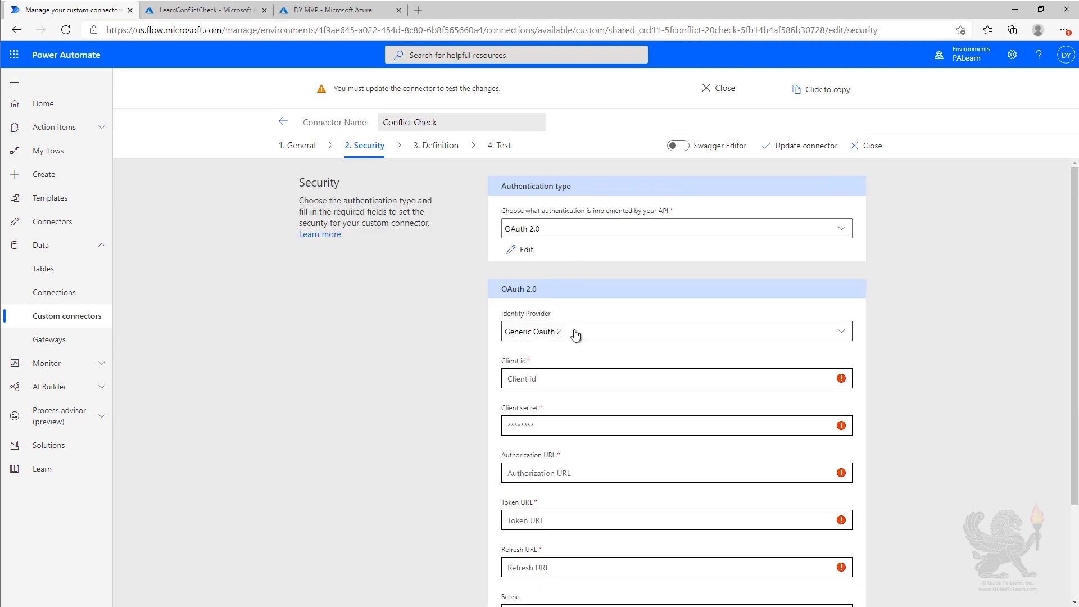
pyautogui.click(675, 331)
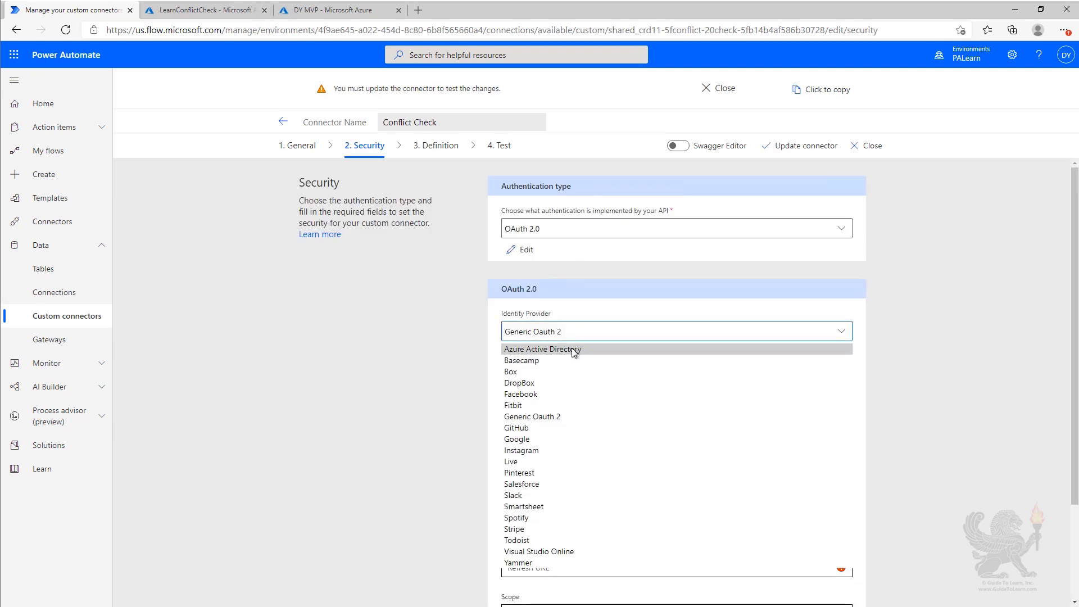
pyautogui.click(542, 349)
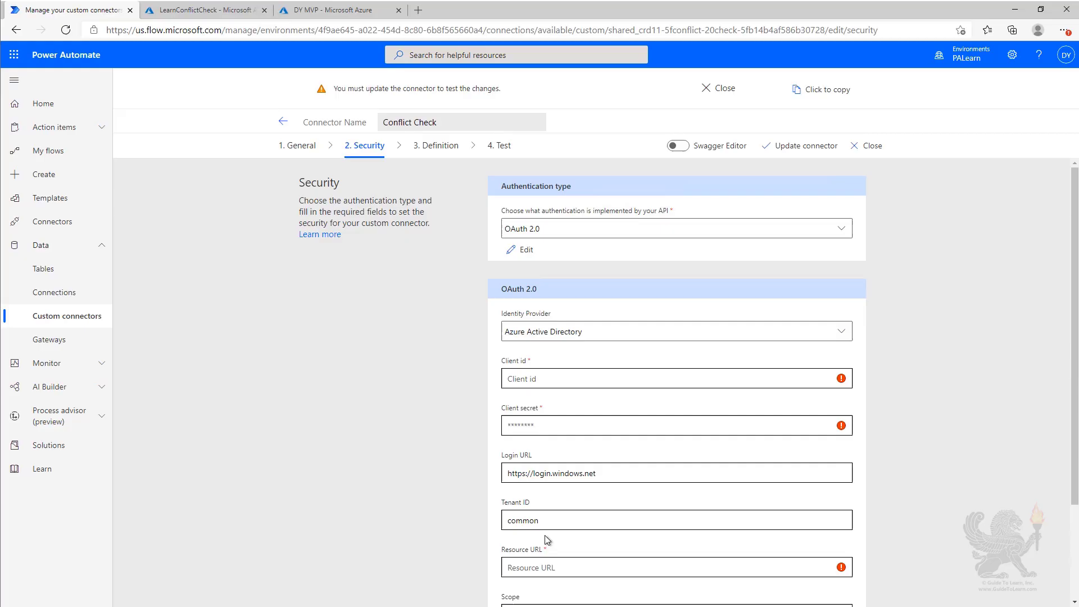
pyautogui.moveTo(335, 44)
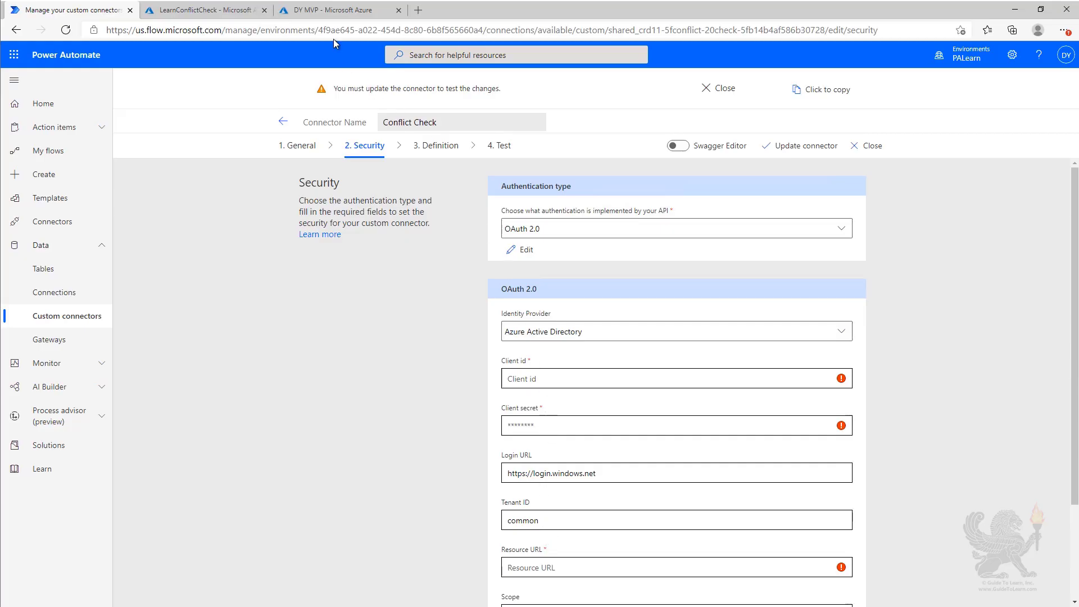
# Register a new single-tenant Azure AD application named Check Conflict Connector
pyautogui.click(337, 10)
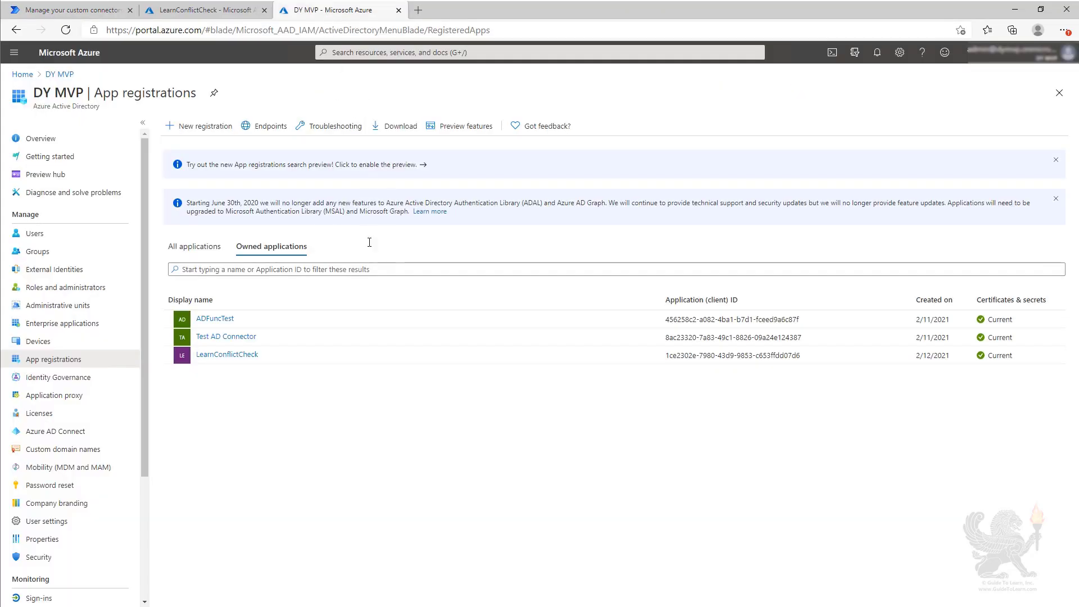
pyautogui.moveTo(304, 367)
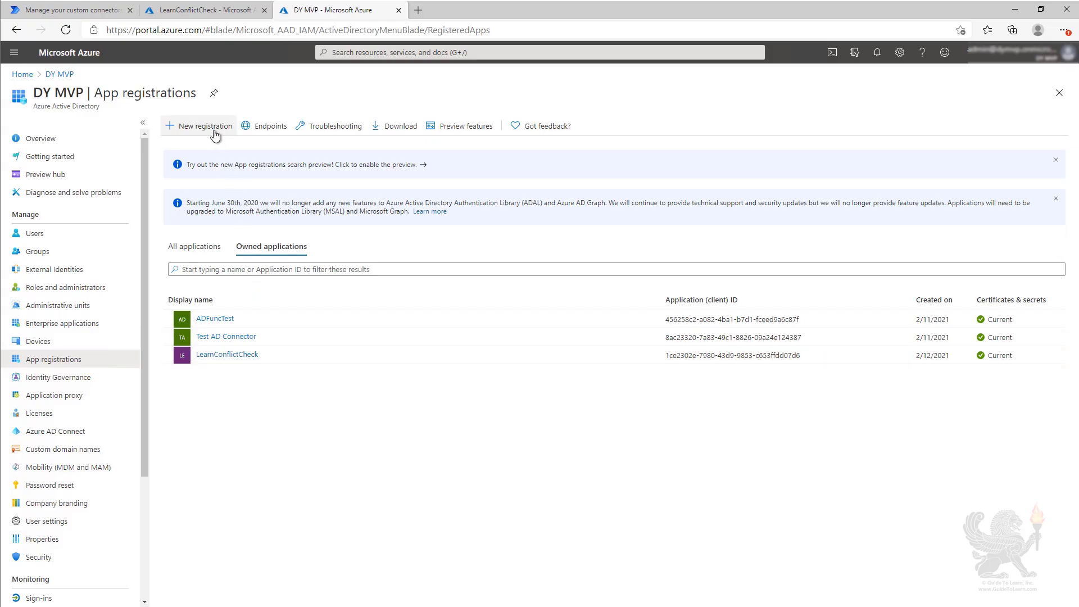
pyautogui.click(203, 126)
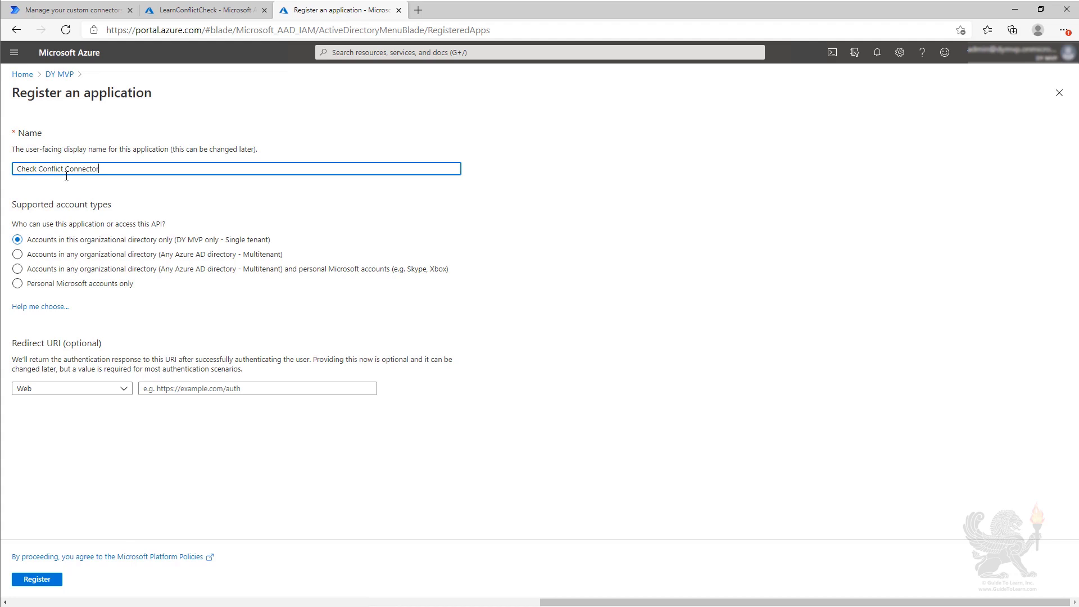
pyautogui.moveTo(72, 195)
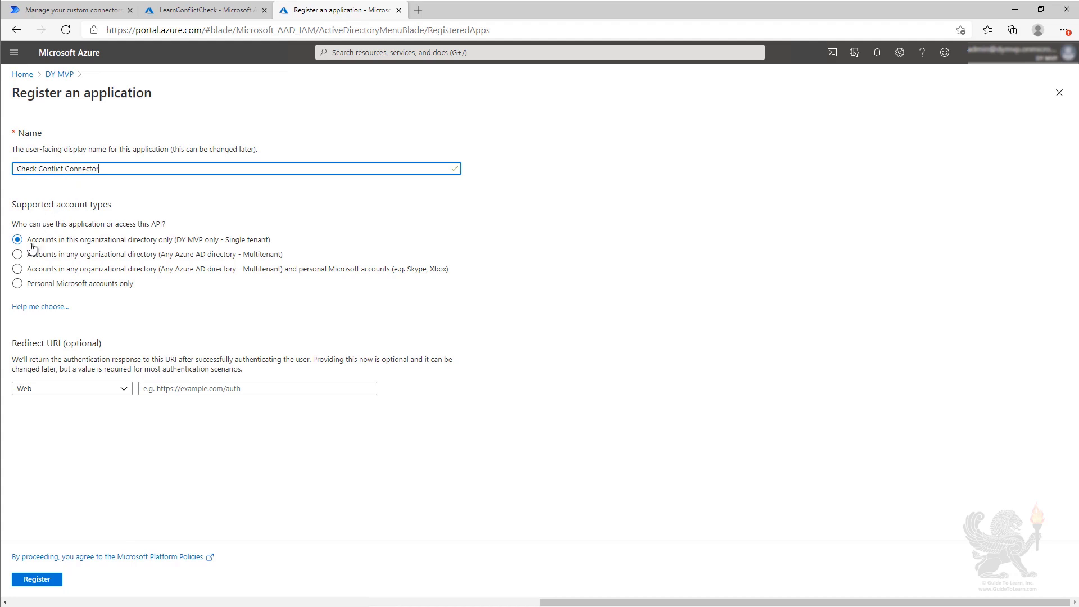
pyautogui.moveTo(91, 246)
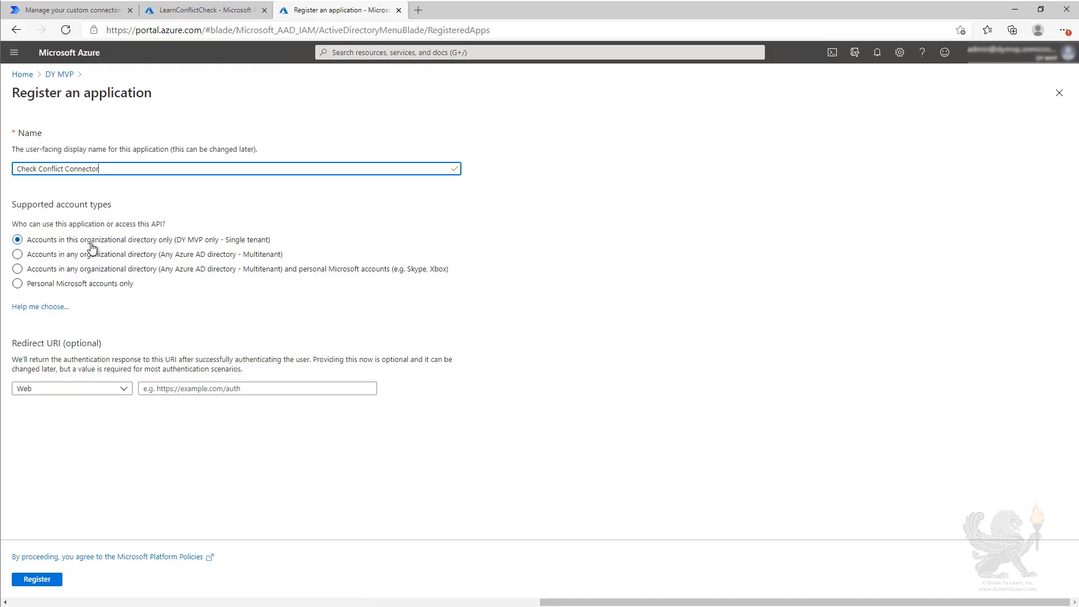
pyautogui.moveTo(132, 288)
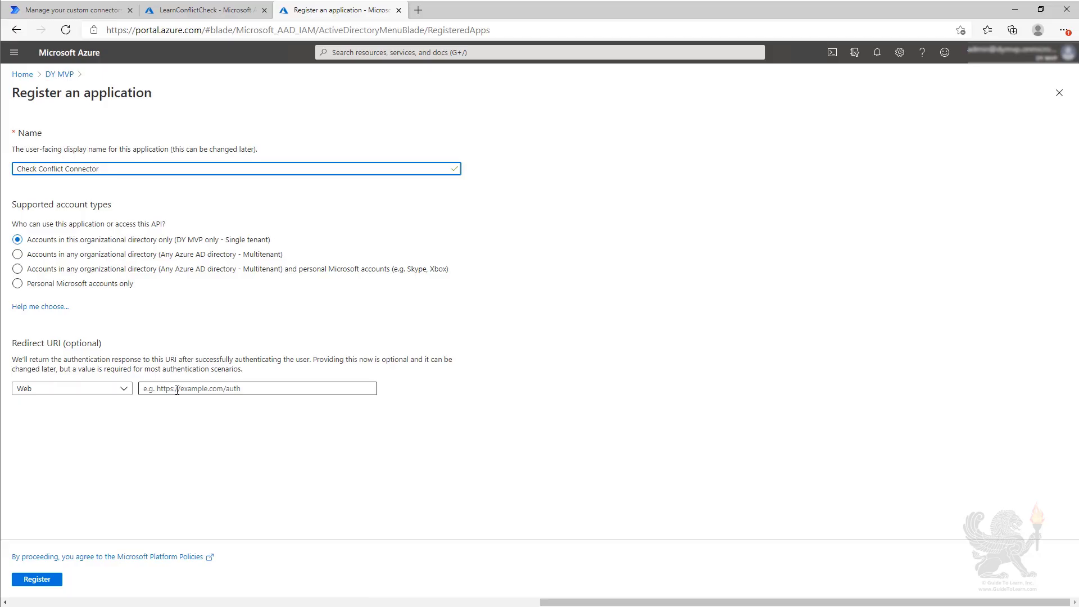
pyautogui.moveTo(88, 535)
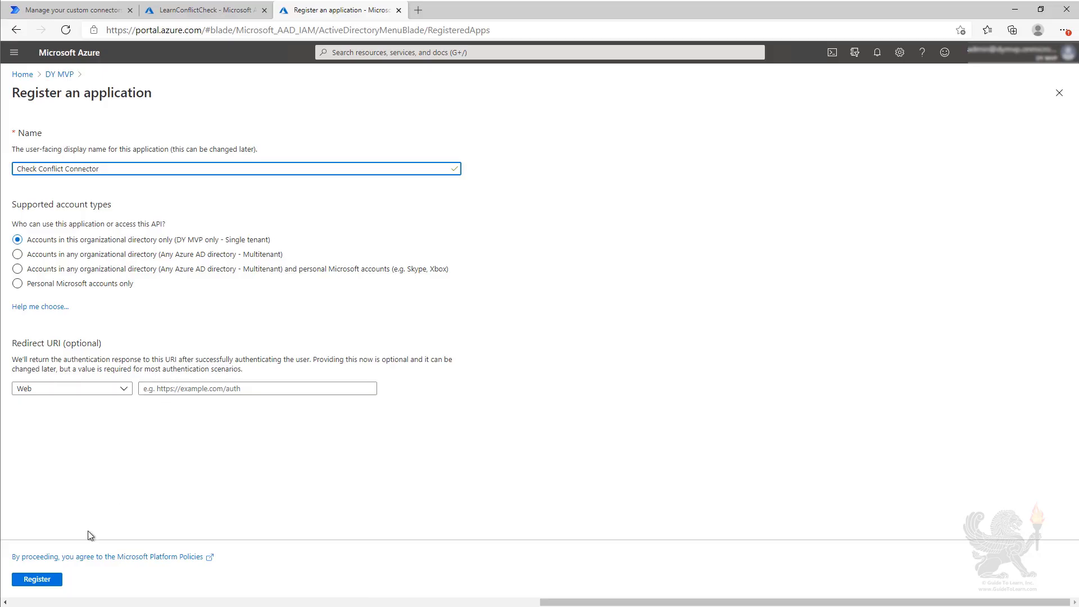
pyautogui.moveTo(37, 581)
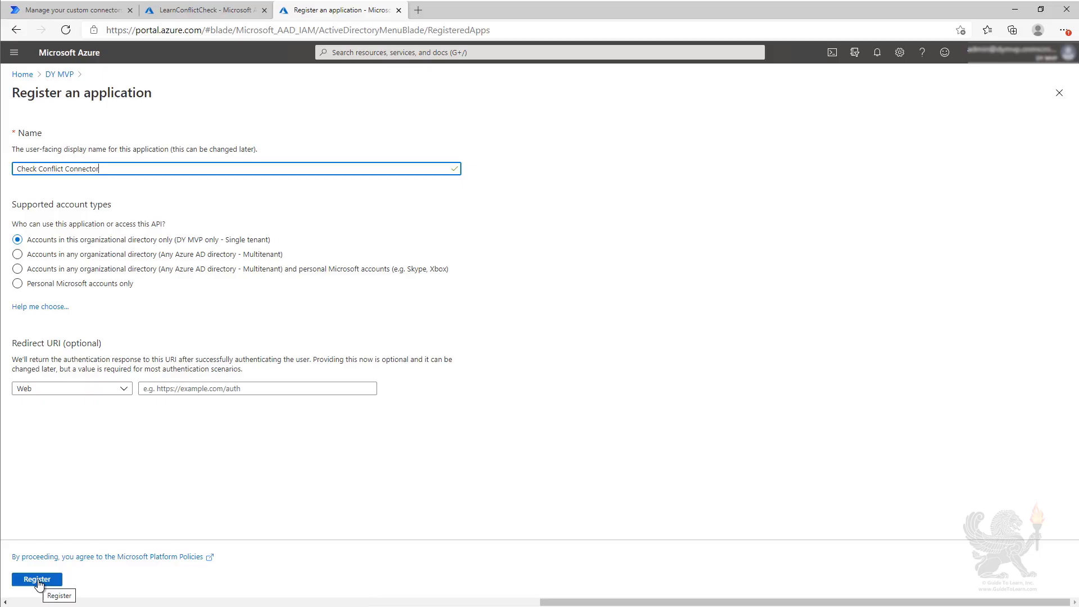
pyautogui.click(36, 579)
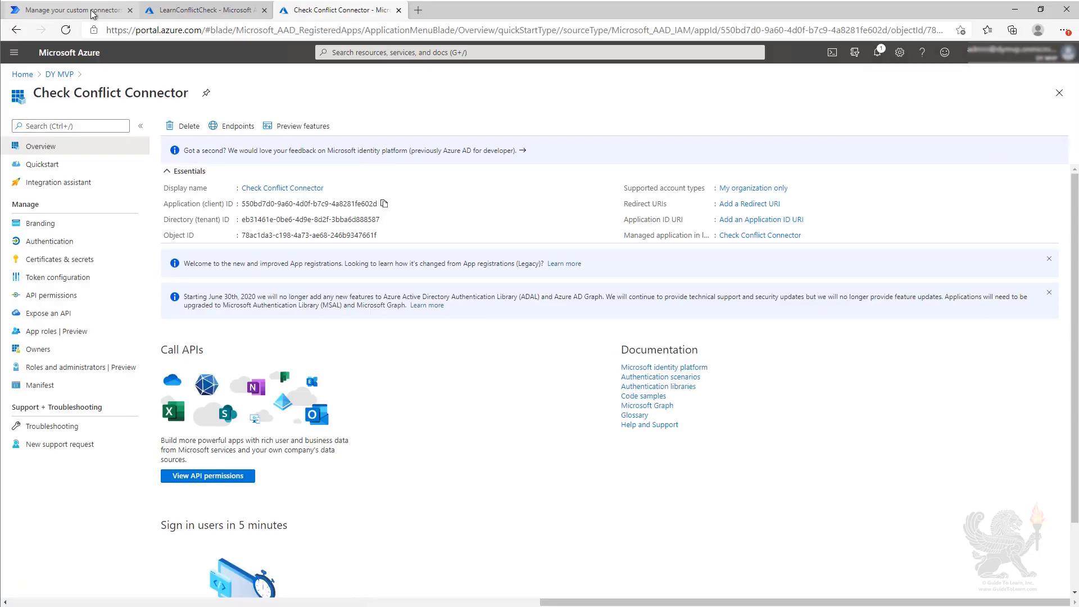
# Fill the connector's Client id with 550bd7d0-9a60-4d0f-b7c9-4a8281fe602d and return to the app registration
pyautogui.click(69, 10)
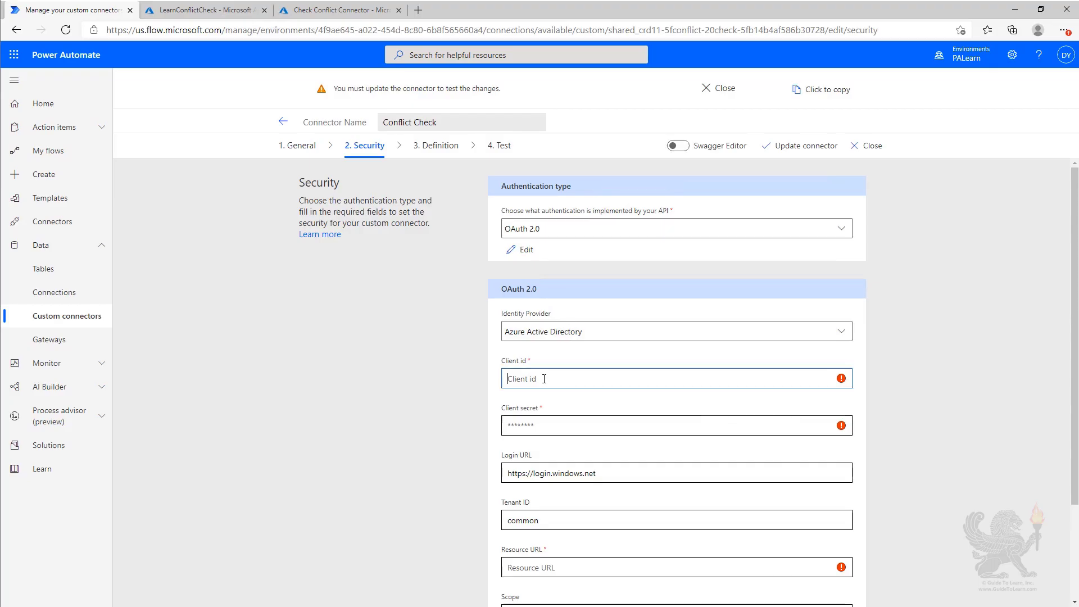
pyautogui.write('550bd7d0-9a60-4d0f-b7c9-4a8281fe602d')
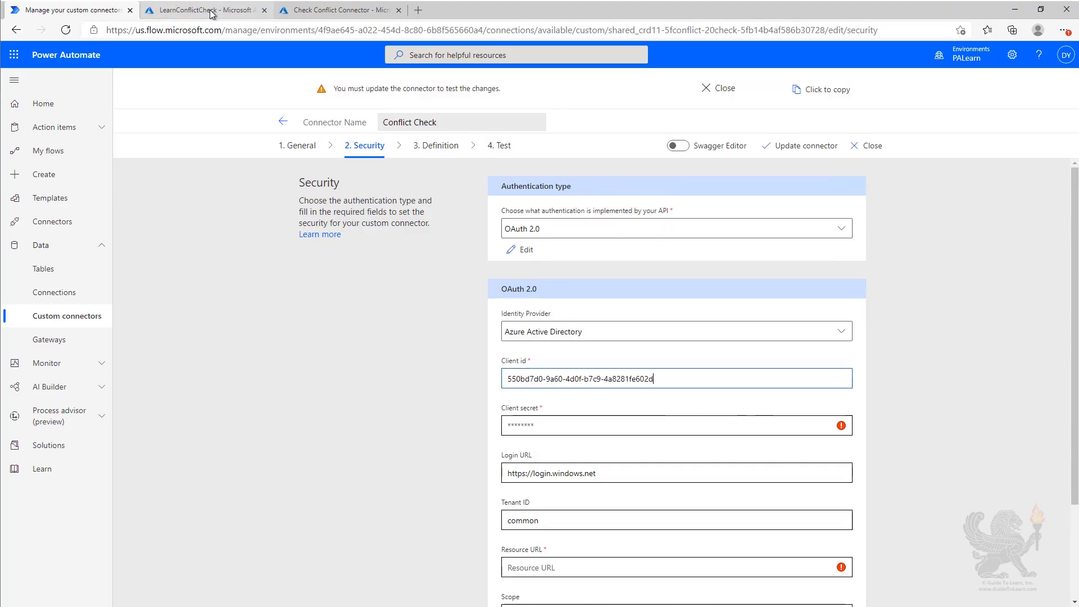
pyautogui.click(337, 11)
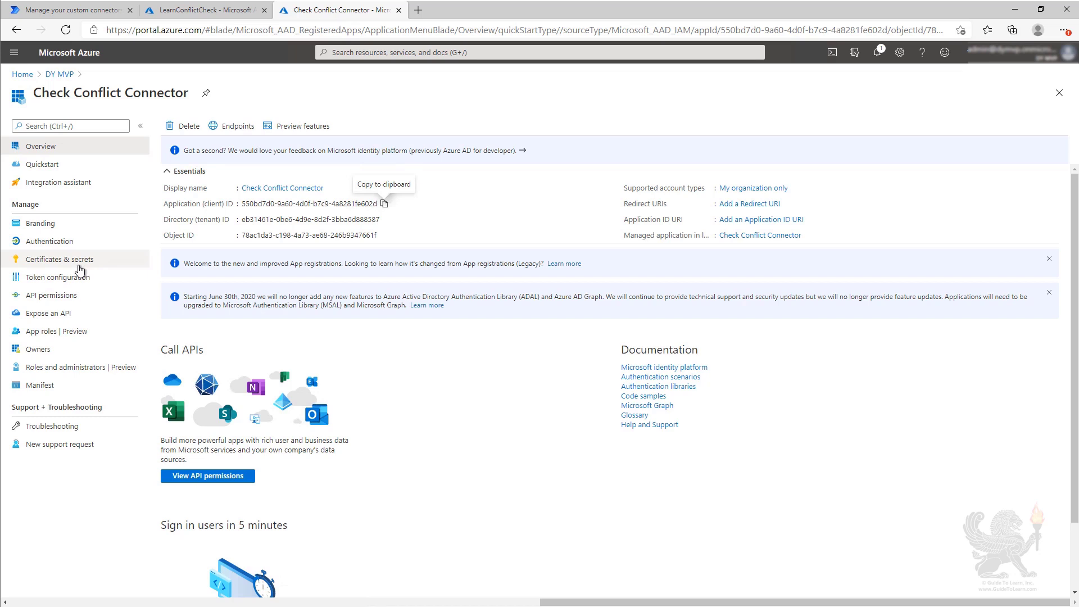
pyautogui.click(60, 258)
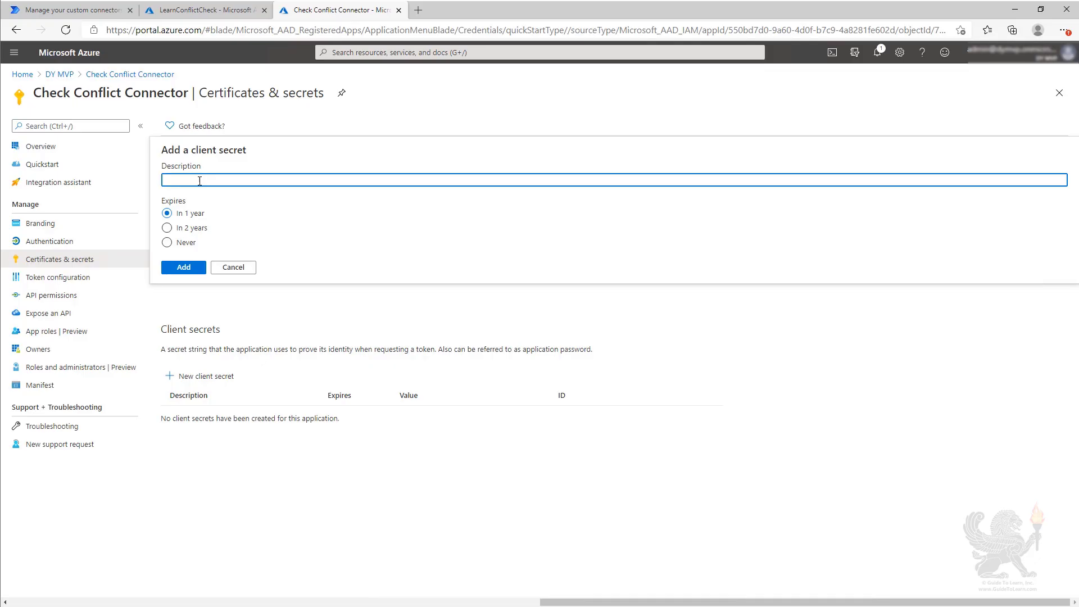
# Add a one-year client secret named Connector and copy its value
pyautogui.click(183, 268)
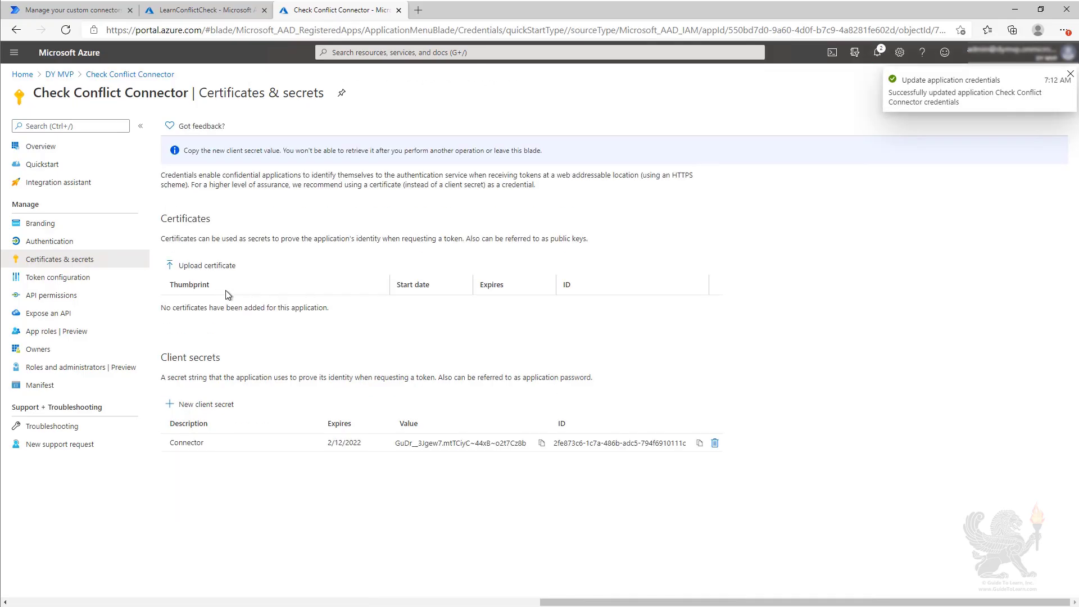
pyautogui.moveTo(541, 446)
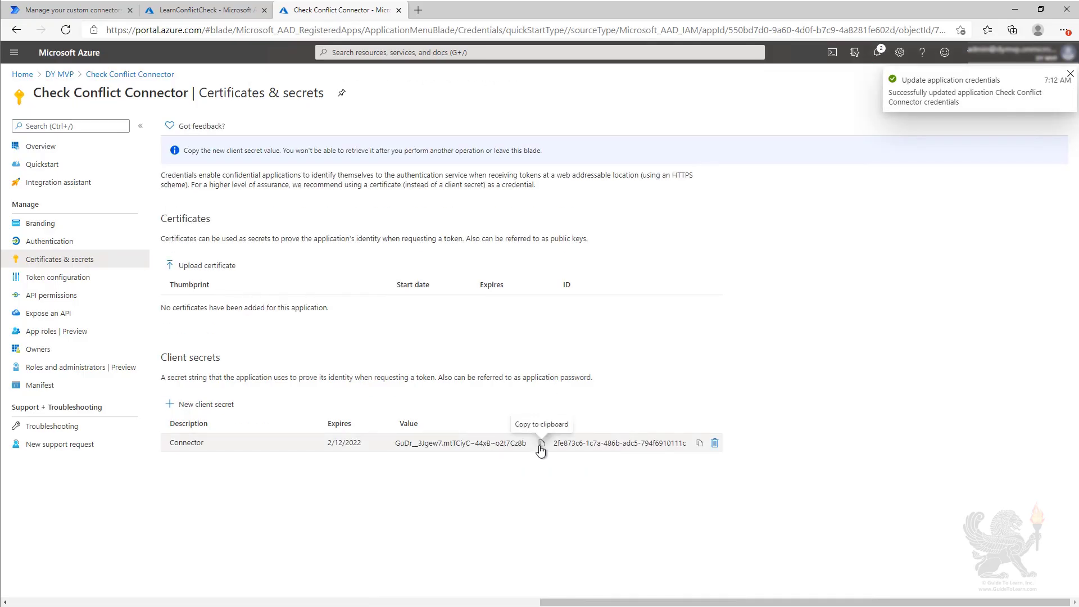
pyautogui.click(1069, 74)
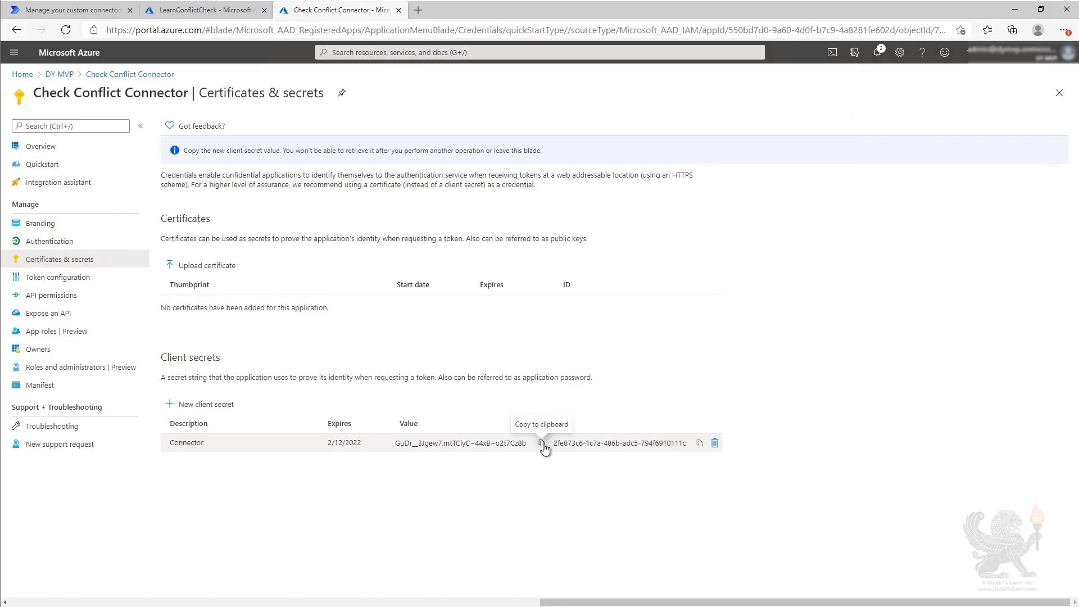
pyautogui.click(543, 442)
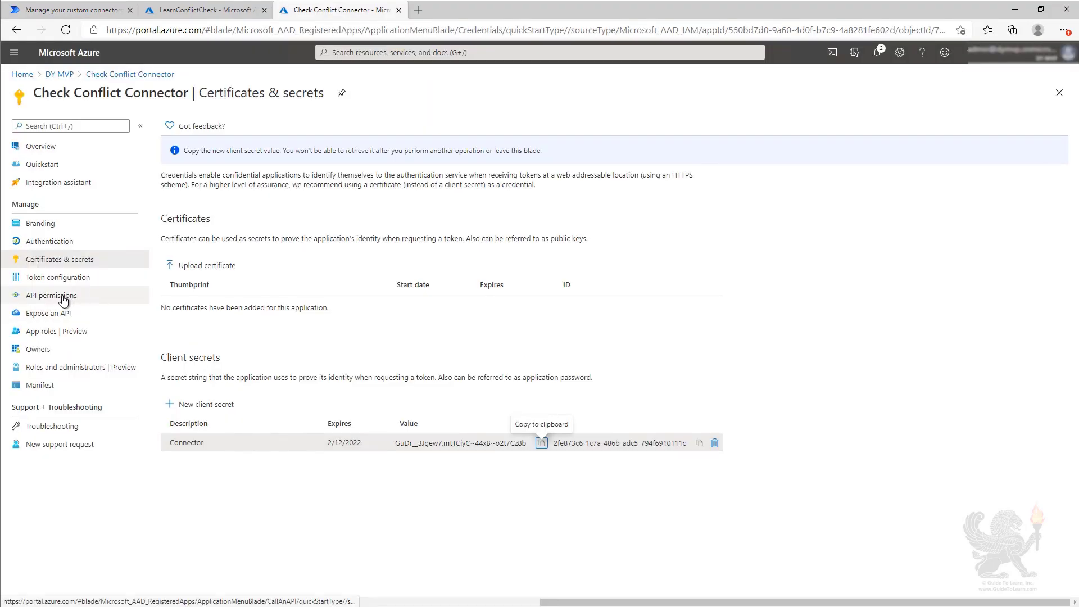
# Add the delegated LearnConflictCheck user_impersonation permission from My APIs
pyautogui.click(50, 295)
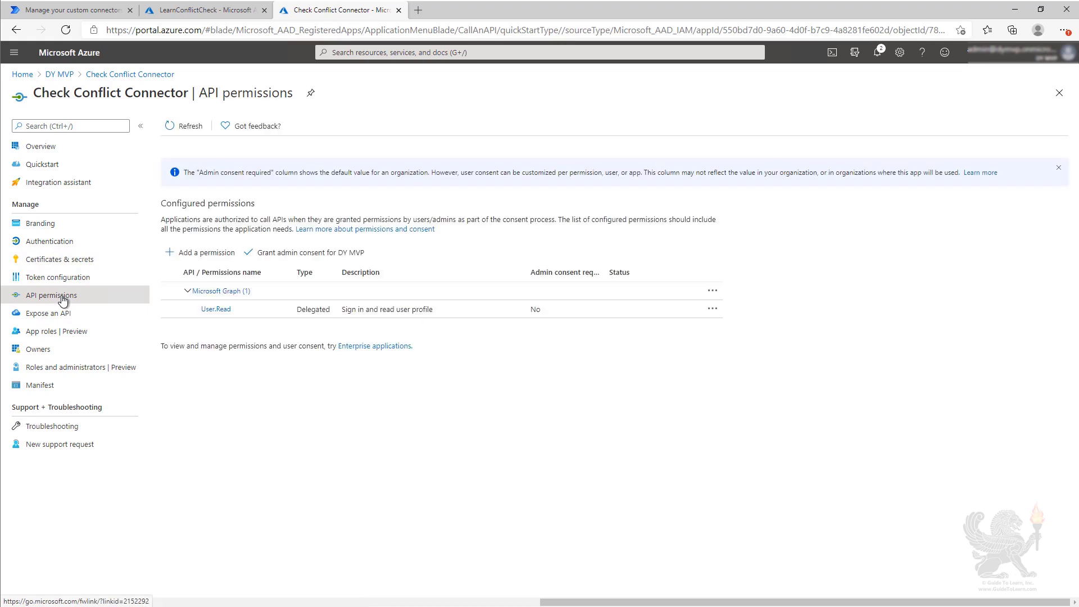
pyautogui.moveTo(200, 251)
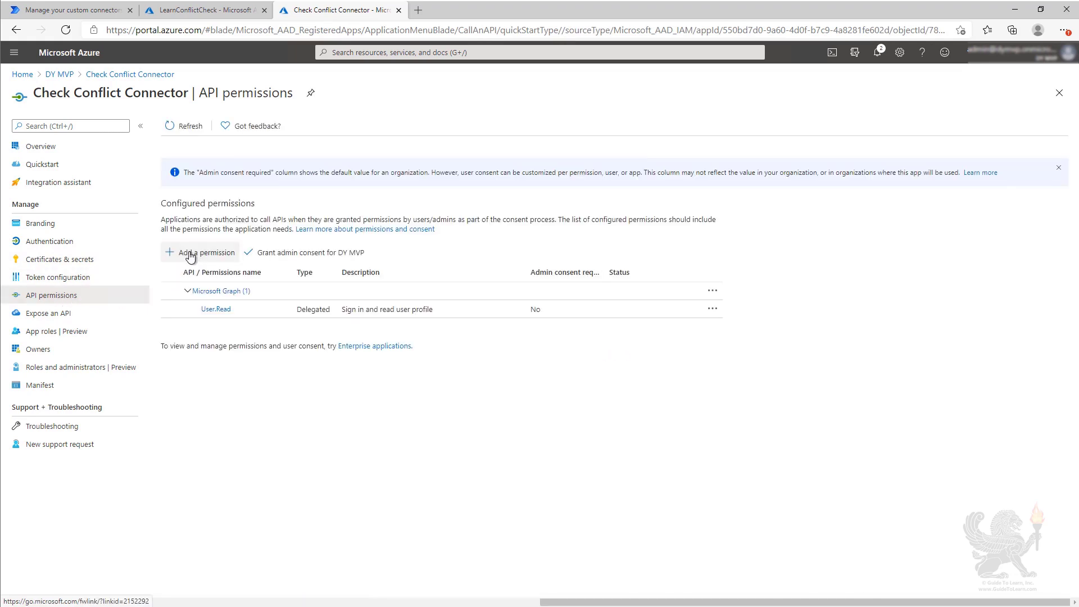
pyautogui.click(205, 252)
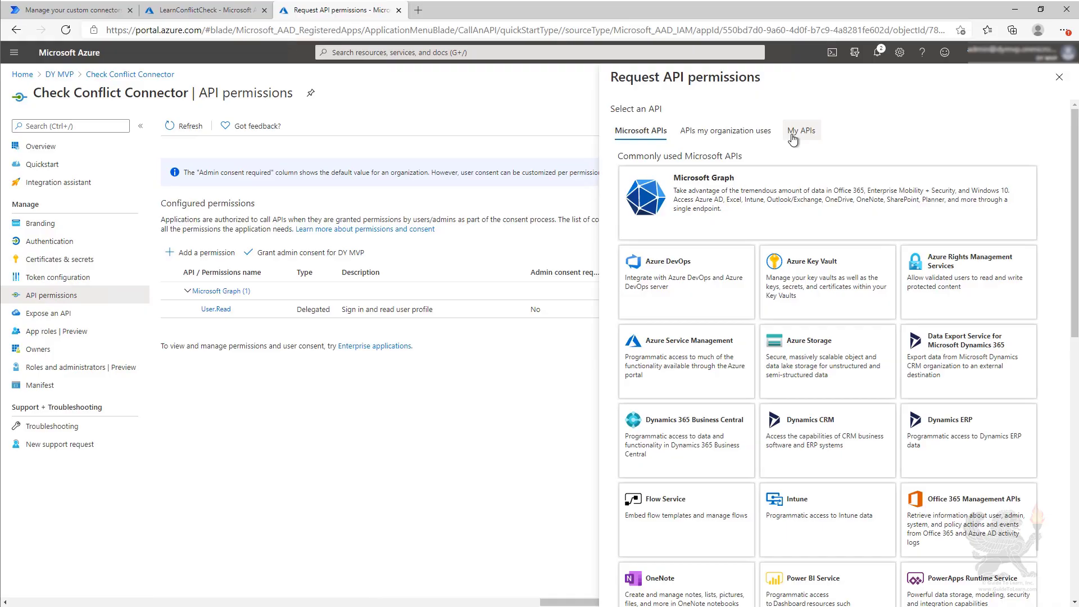
pyautogui.click(800, 131)
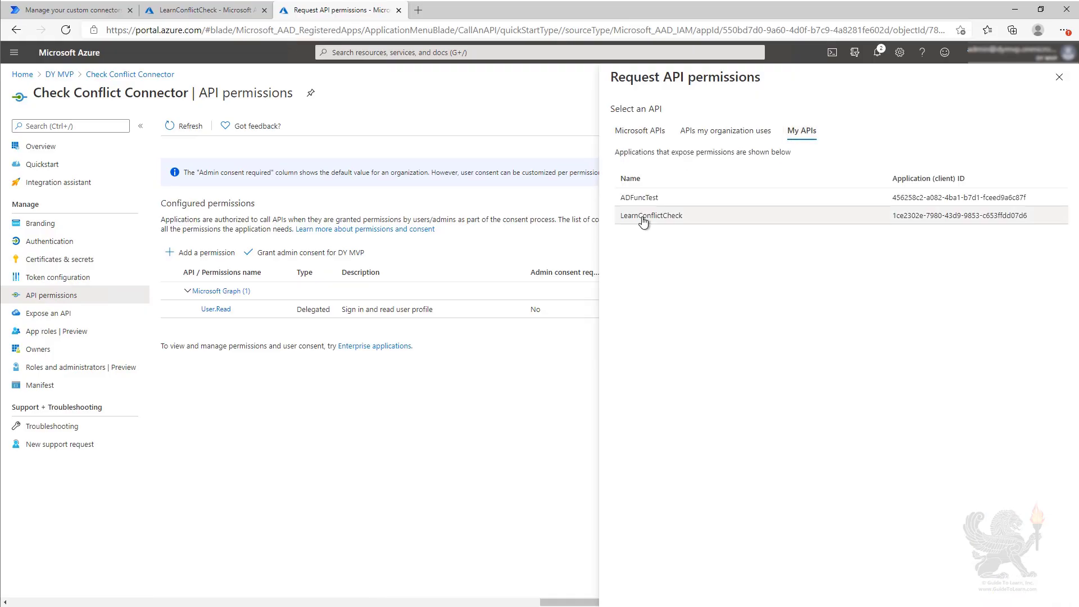
pyautogui.moveTo(645, 224)
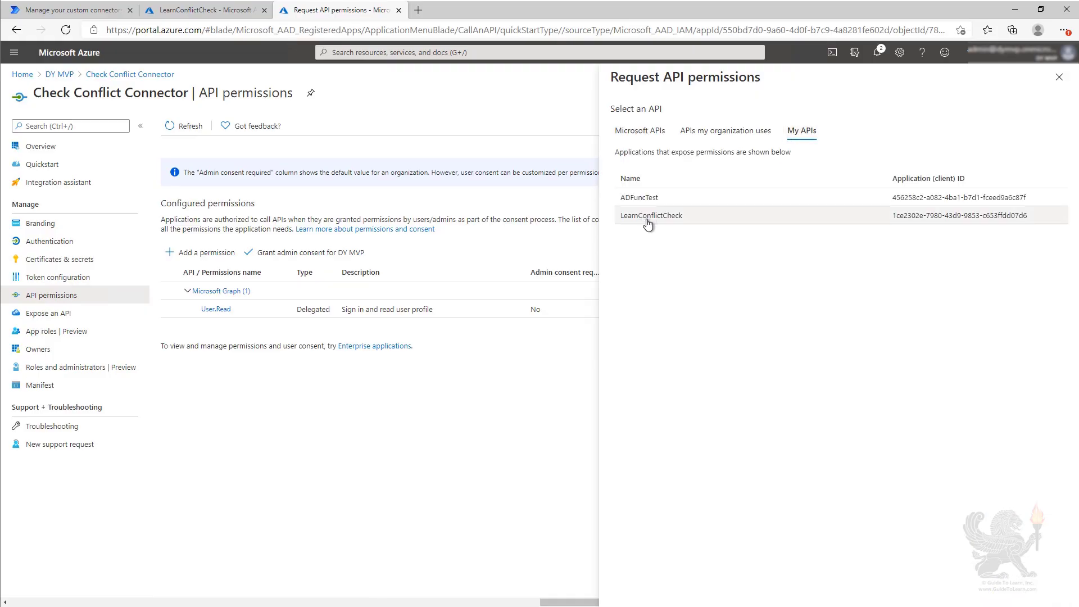
pyautogui.click(649, 214)
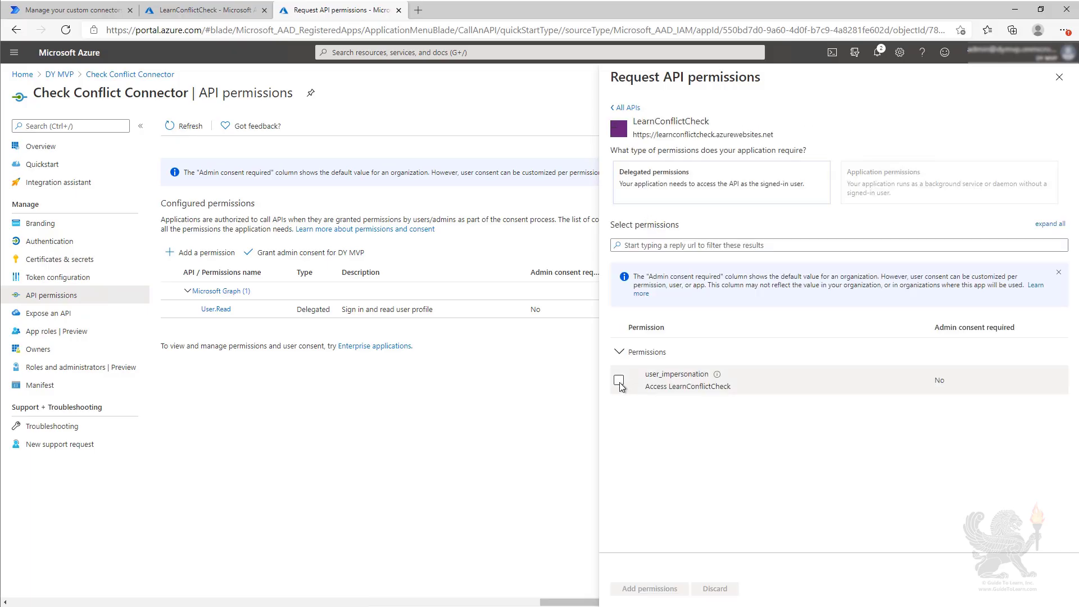
pyautogui.click(618, 379)
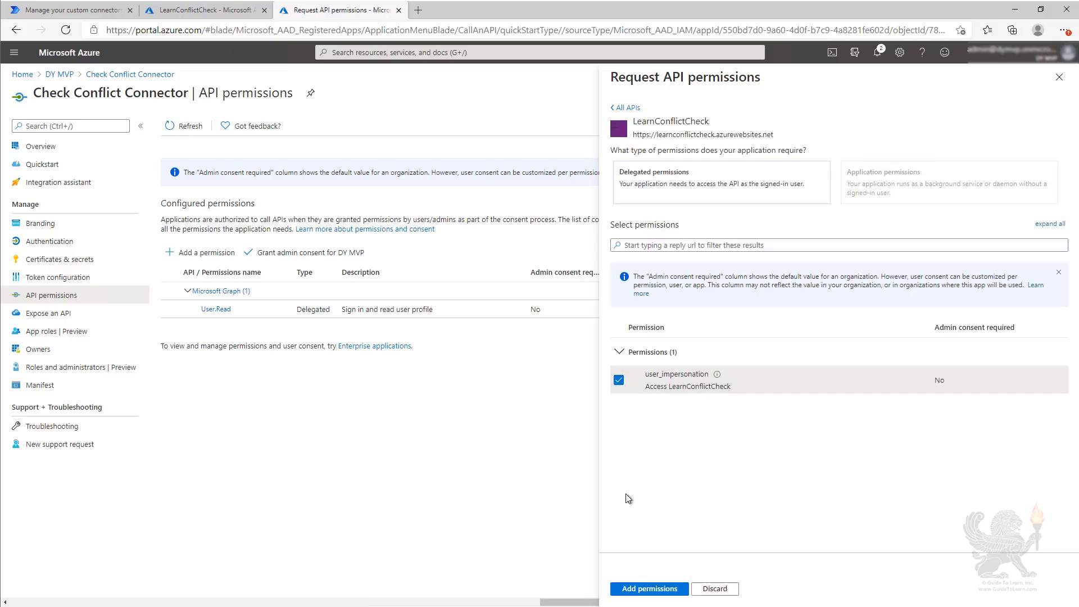
pyautogui.click(647, 588)
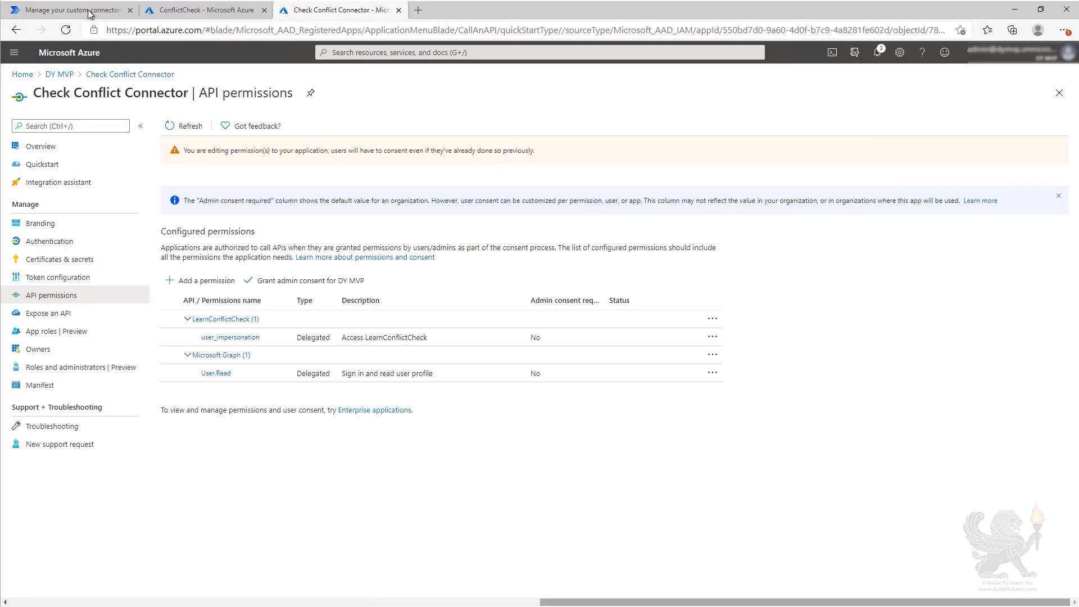
pyautogui.click(66, 10)
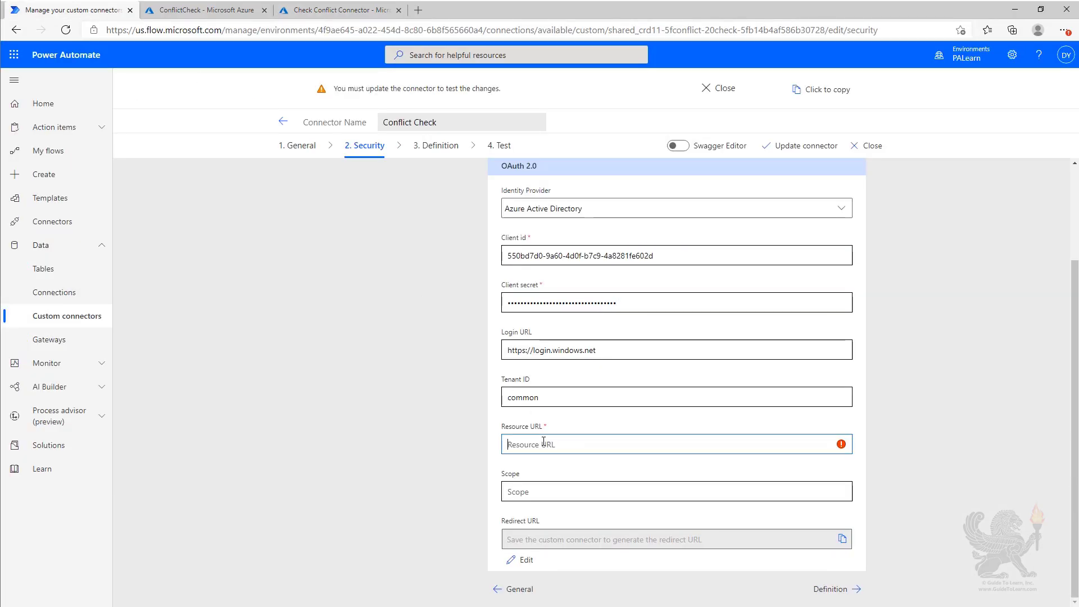
pyautogui.write('https://learnconflictcheck.azurewebsites.net')
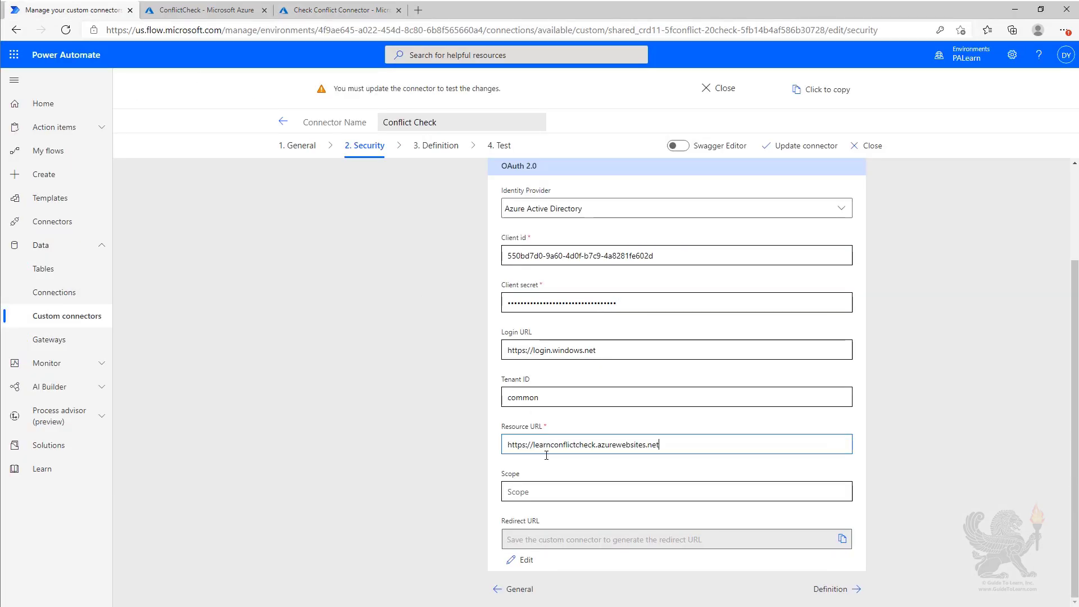
pyautogui.moveTo(806, 145)
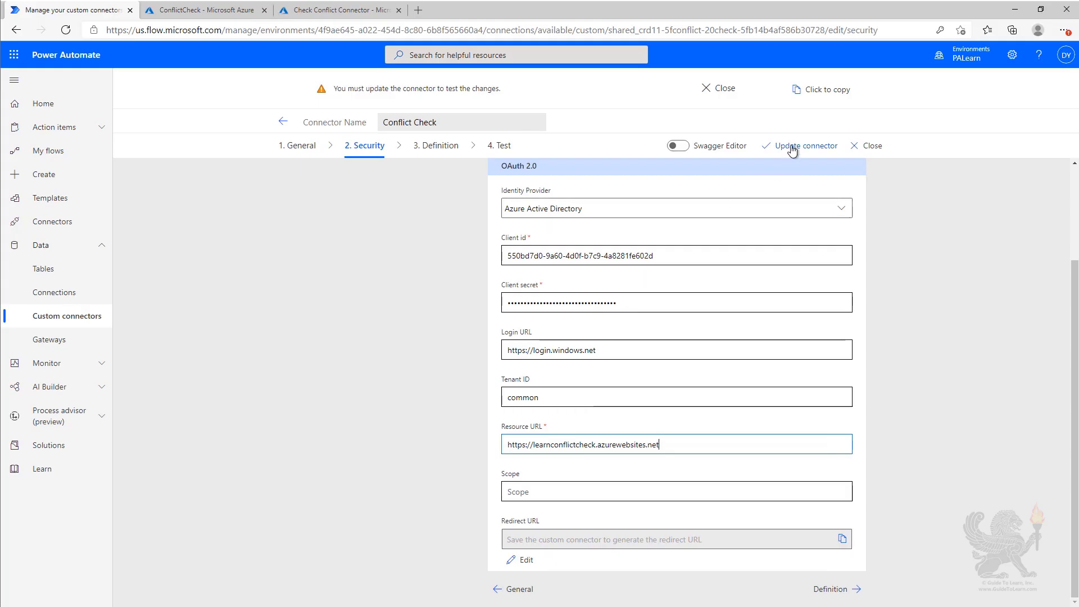
pyautogui.moveTo(806, 145)
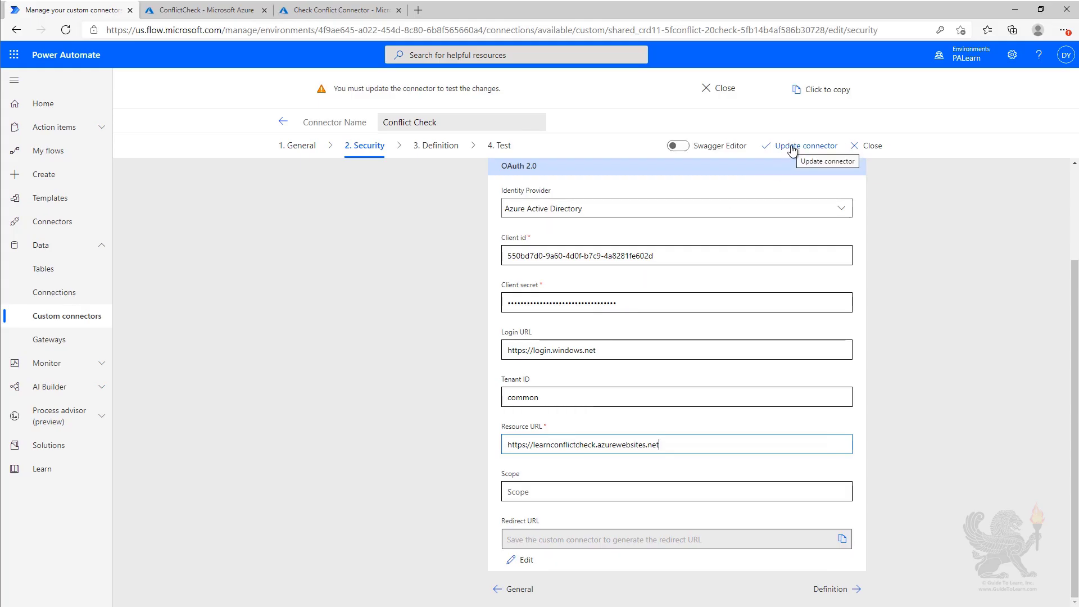
pyautogui.click(805, 145)
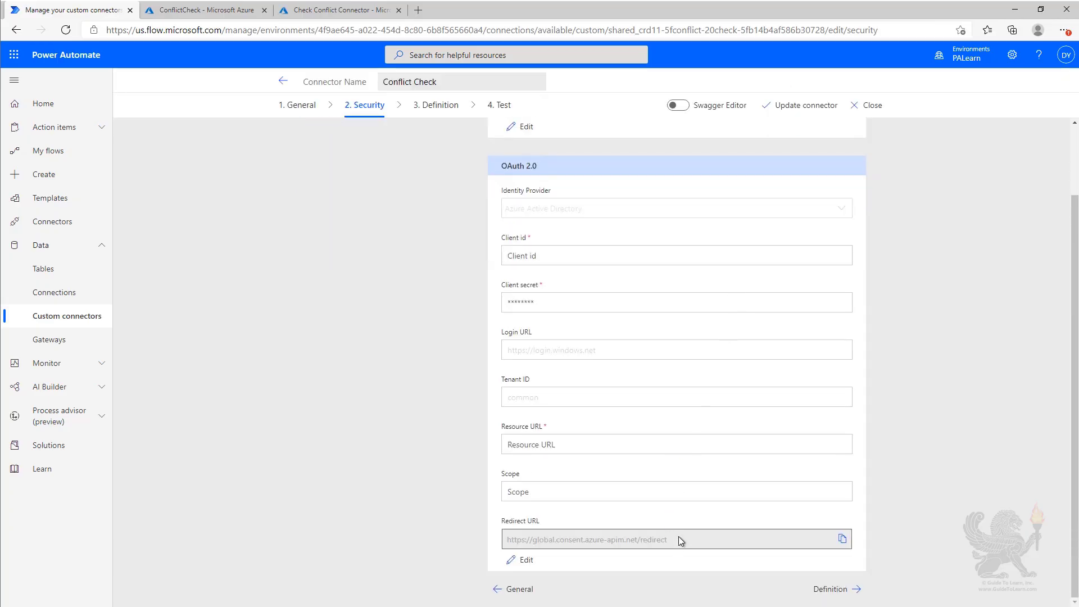
pyautogui.click(841, 539)
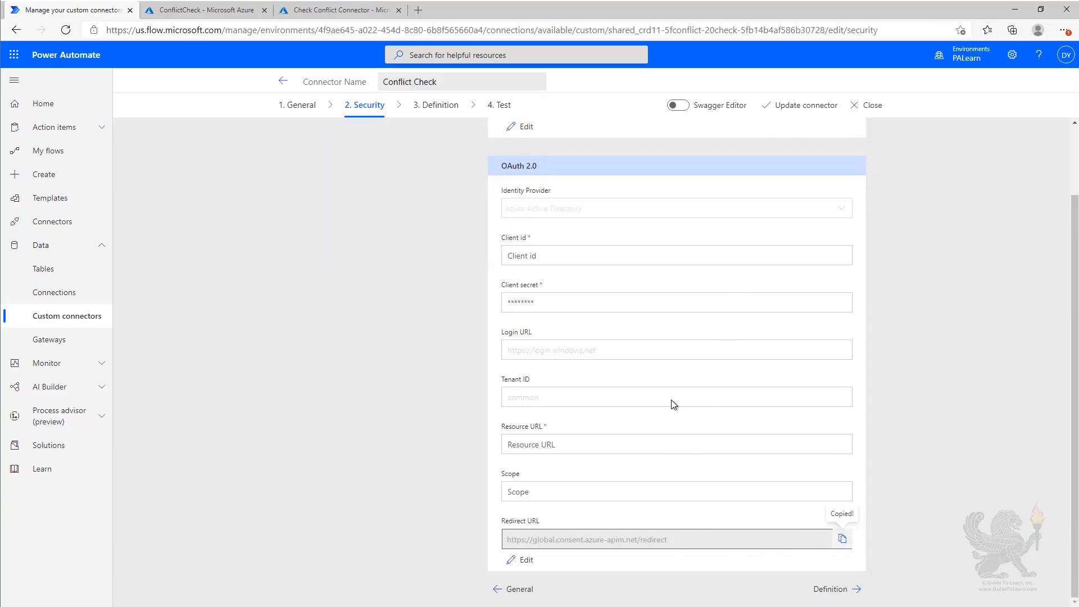
pyautogui.click(337, 10)
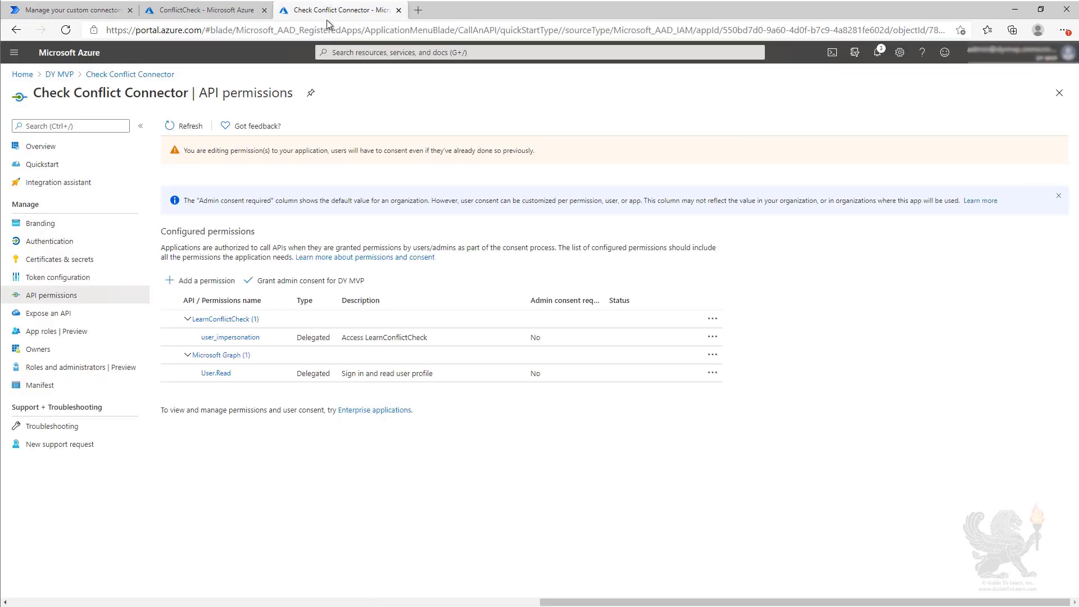
pyautogui.moveTo(49, 240)
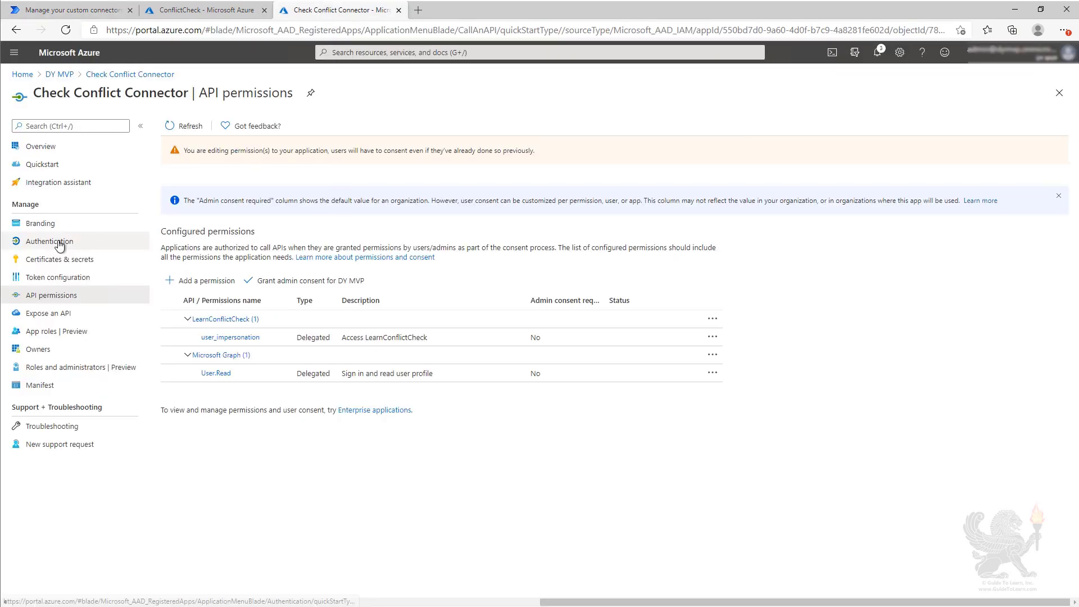
pyautogui.click(49, 240)
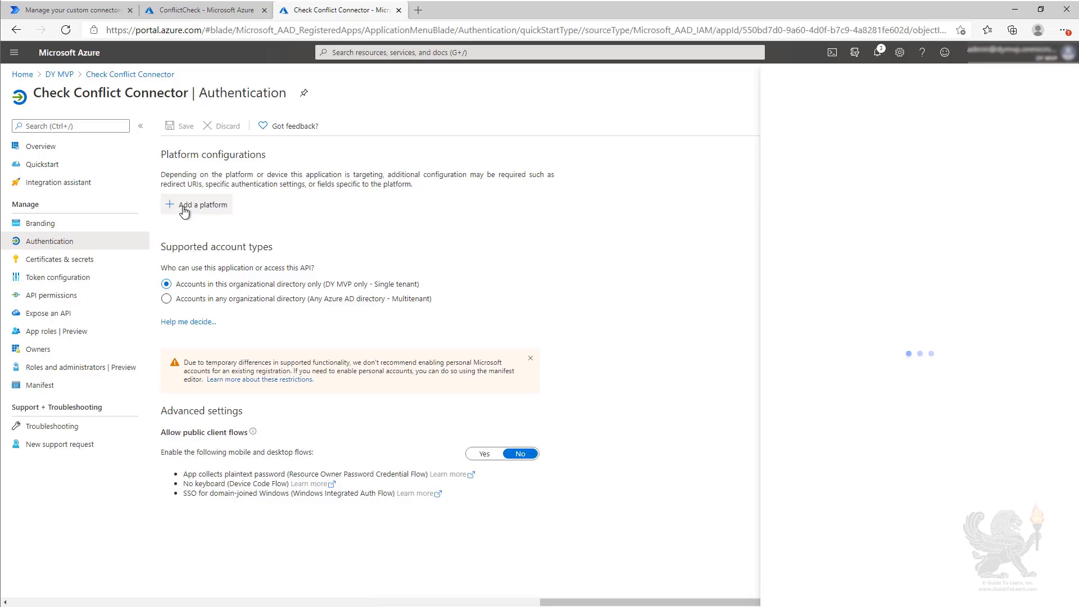
pyautogui.click(204, 204)
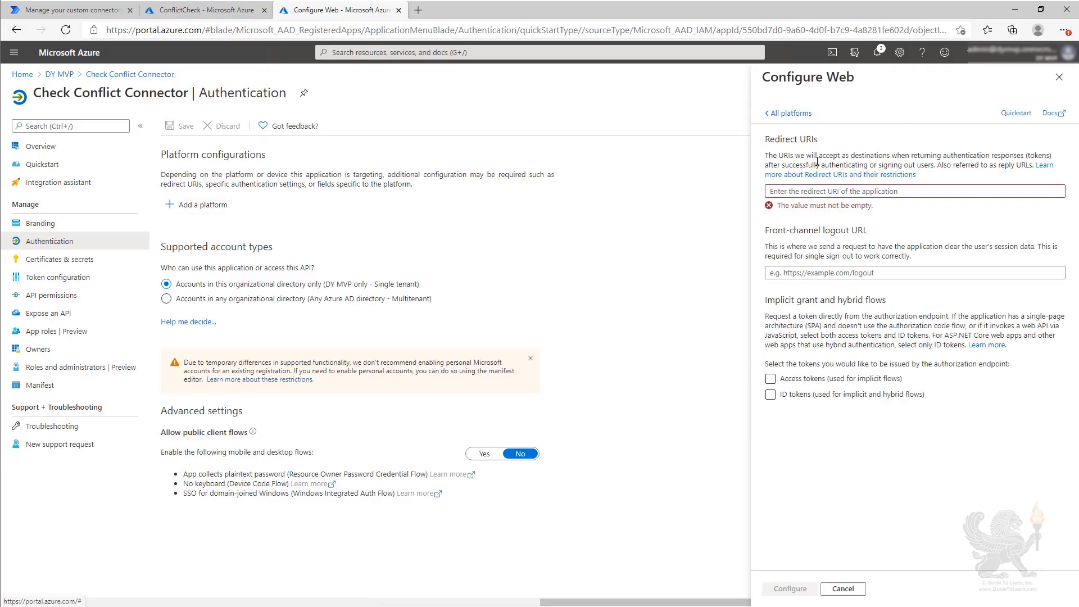
pyautogui.write('https://global.consent.azure-apim.net/redirect')
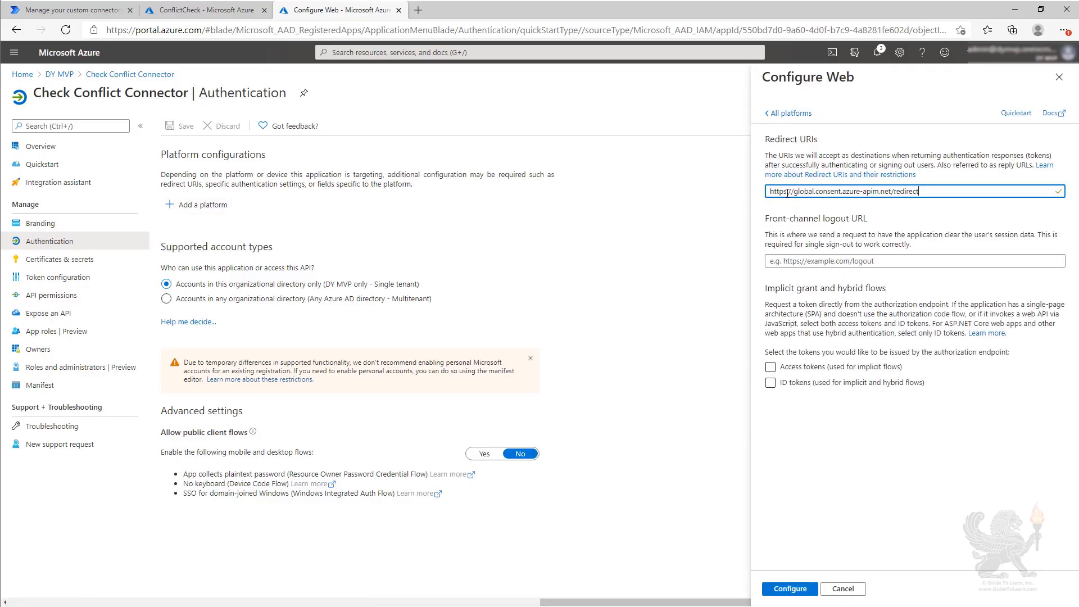
pyautogui.click(789, 588)
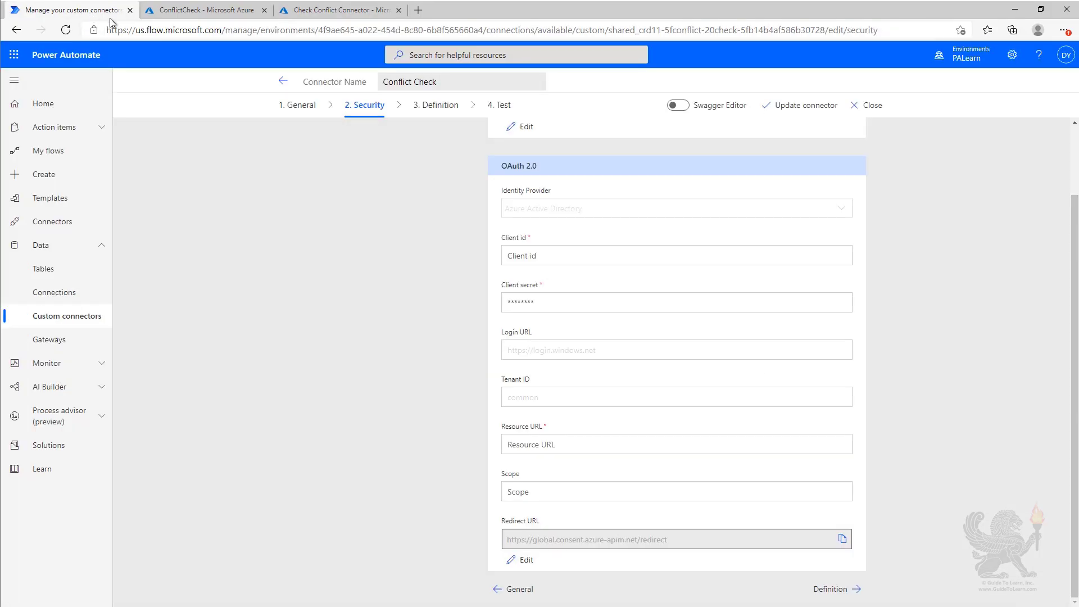
# Create a new connection on the Test step, signing in with the work account and accepting permissions
pyautogui.click(501, 104)
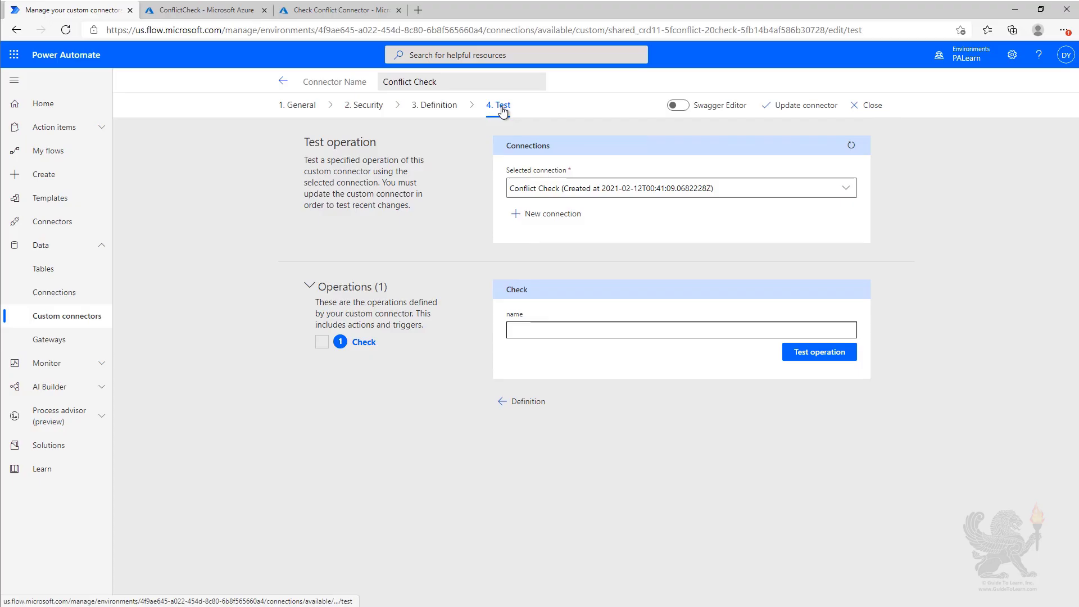
pyautogui.moveTo(552, 214)
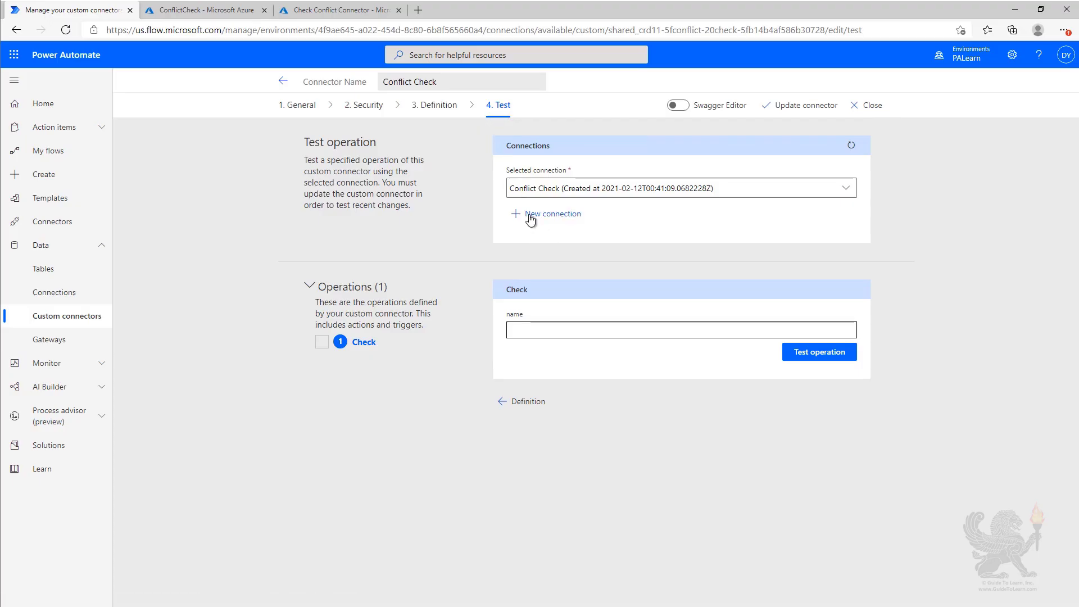
pyautogui.click(551, 213)
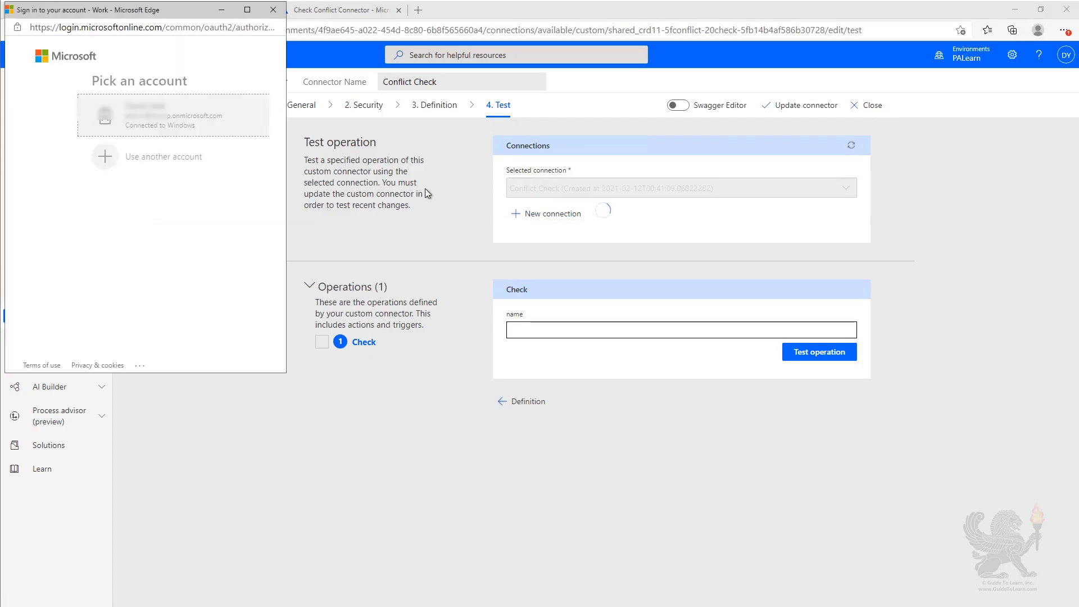
pyautogui.click(173, 115)
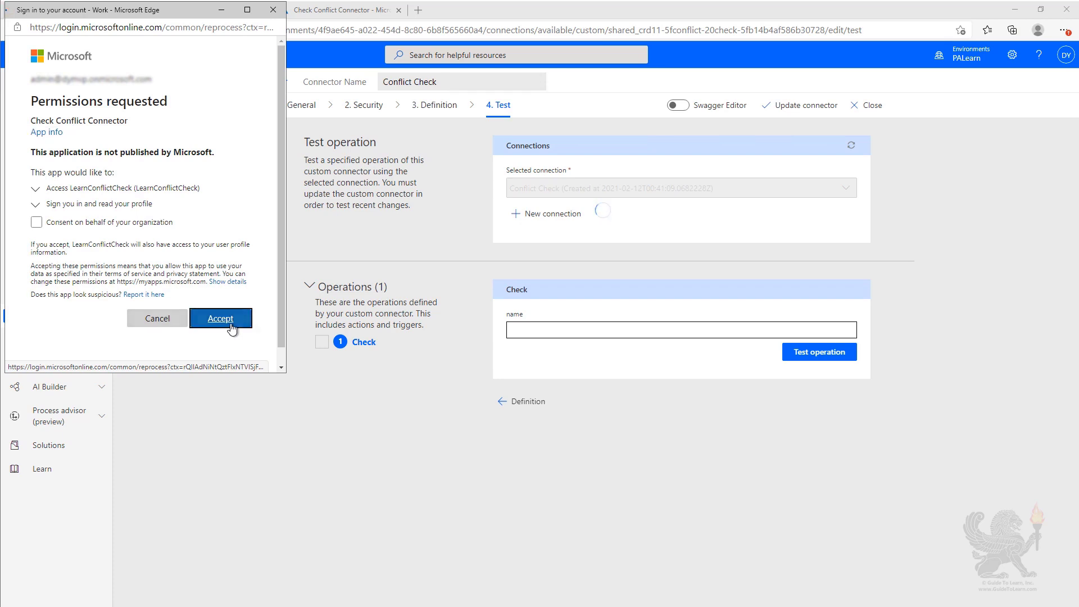
pyautogui.click(220, 318)
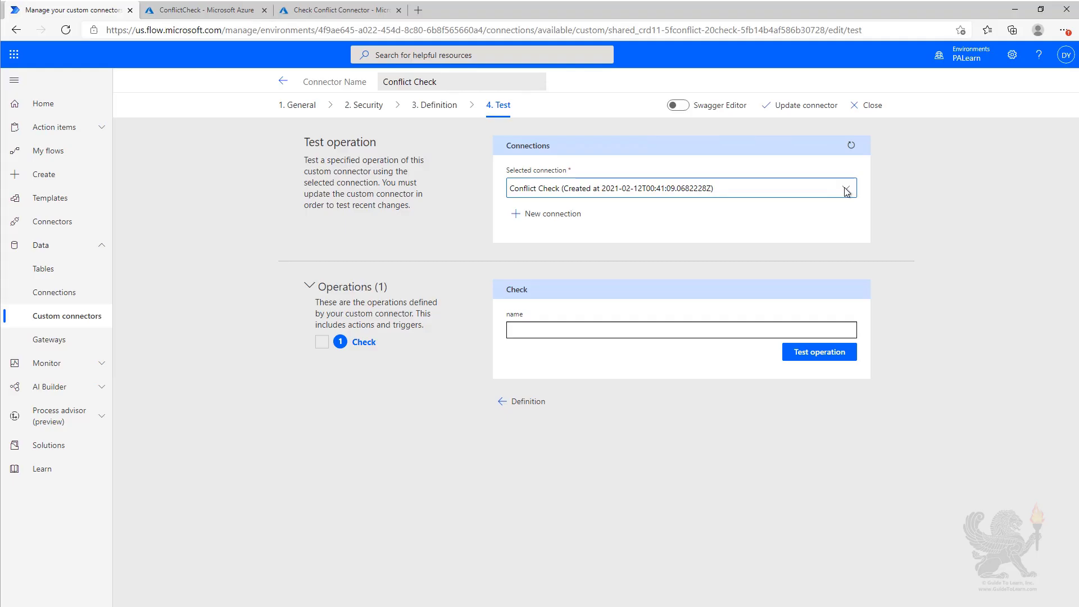
# Run Check for Contoso with the new connection, returning 200 and body Conflict:False
pyautogui.click(846, 187)
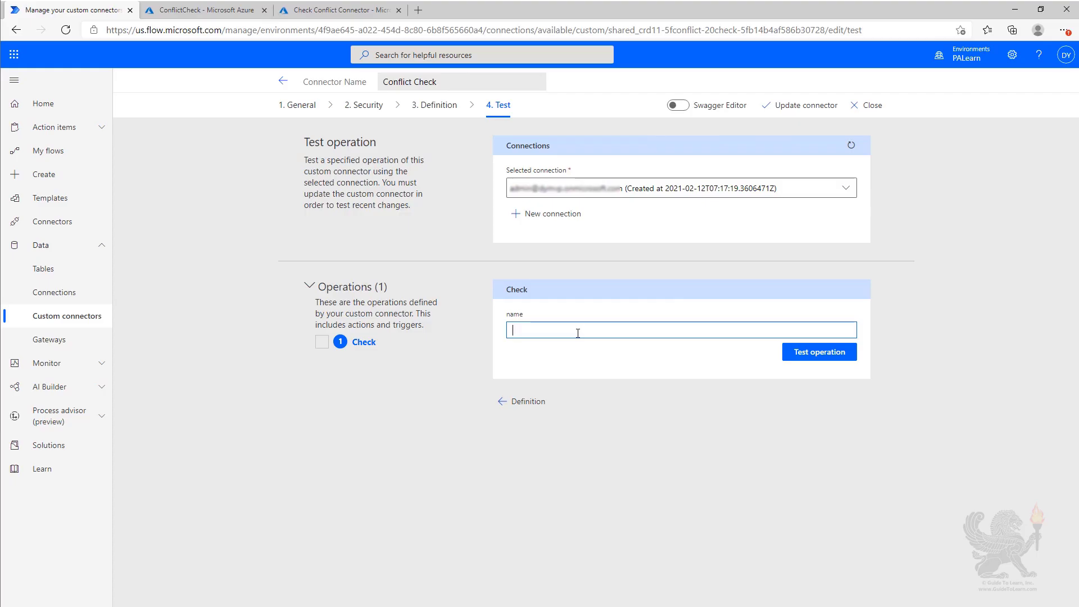
pyautogui.click(814, 351)
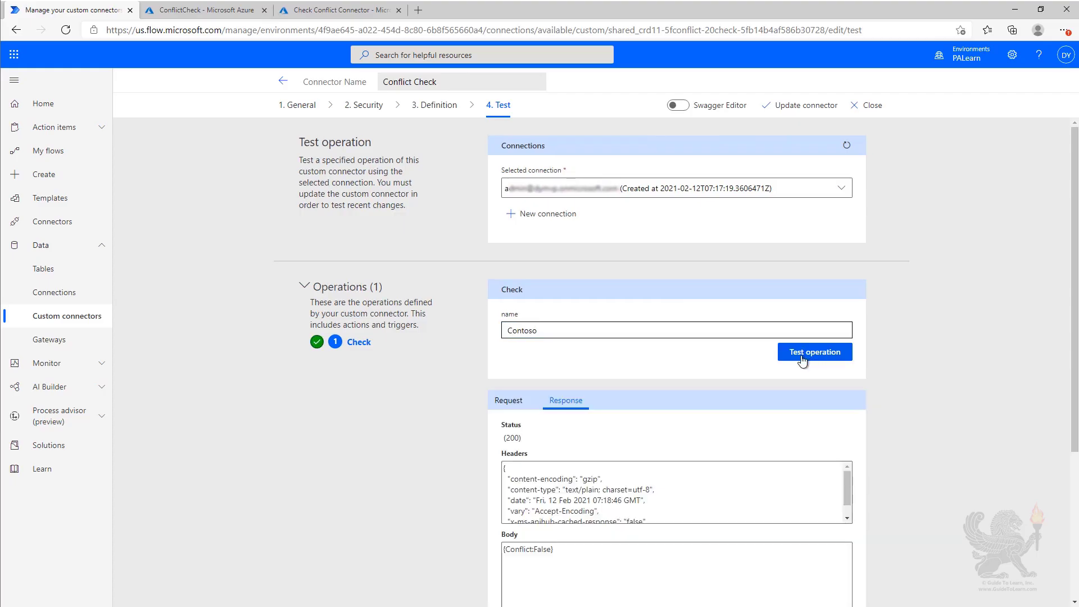
pyautogui.doubleClick(527, 550)
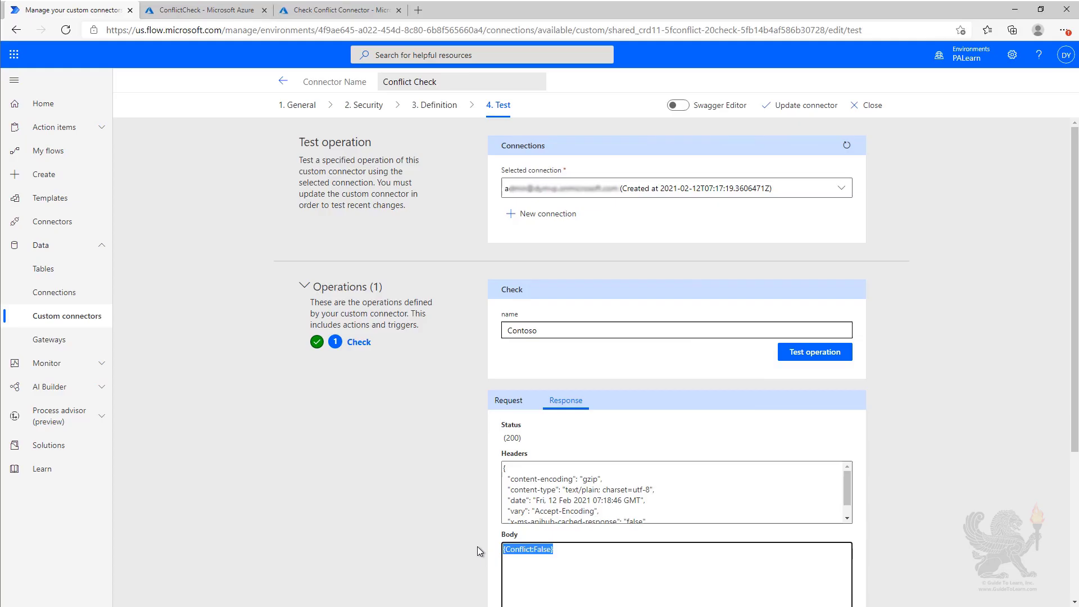